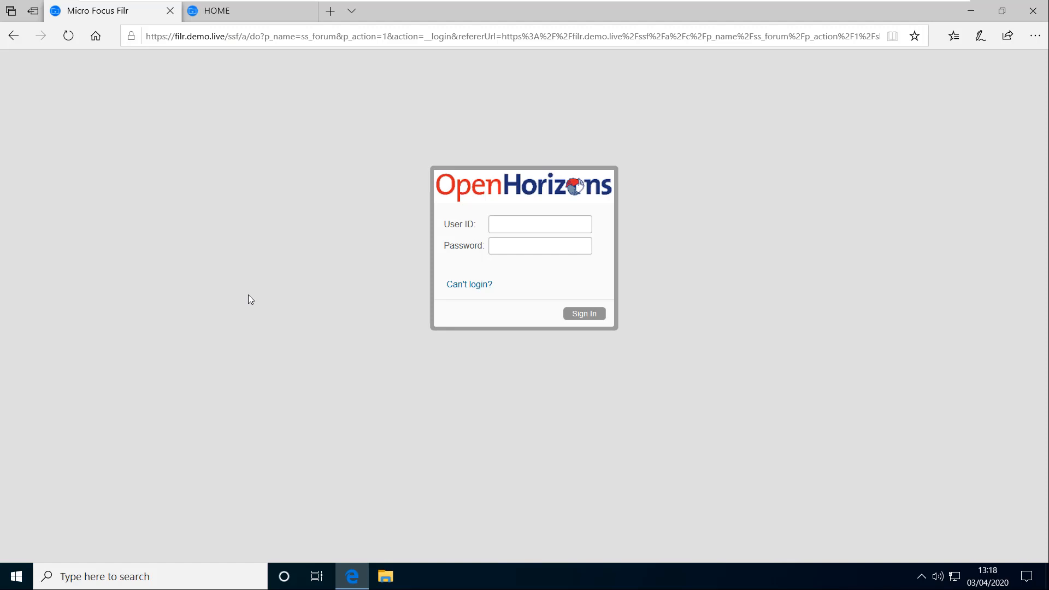
Step: Sign in to the Filr web portal as user 'redgrave' with the demo password
left_click(540, 224)
type("m")
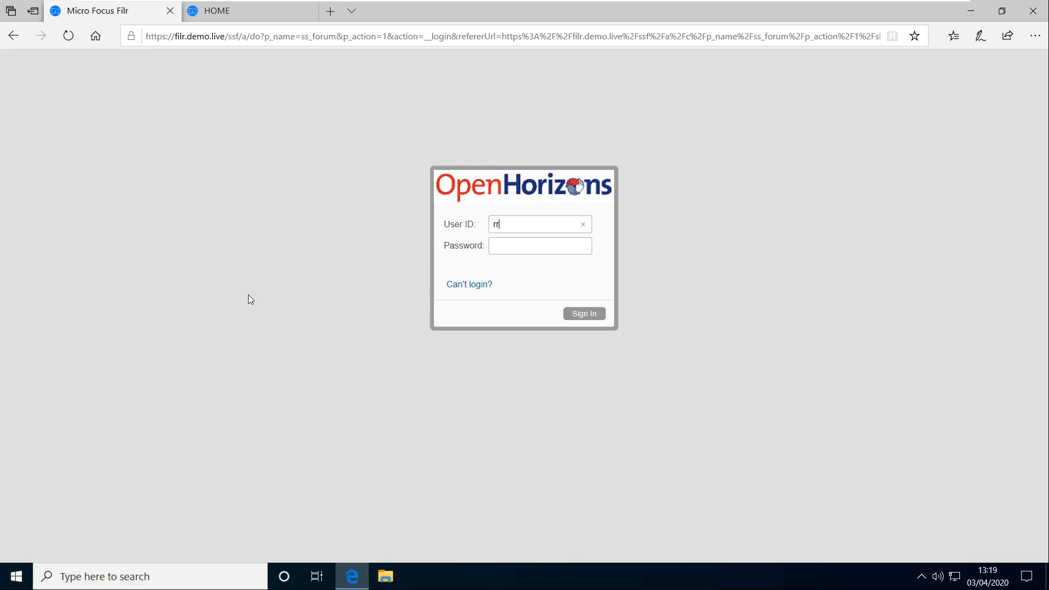
type("redgrave")
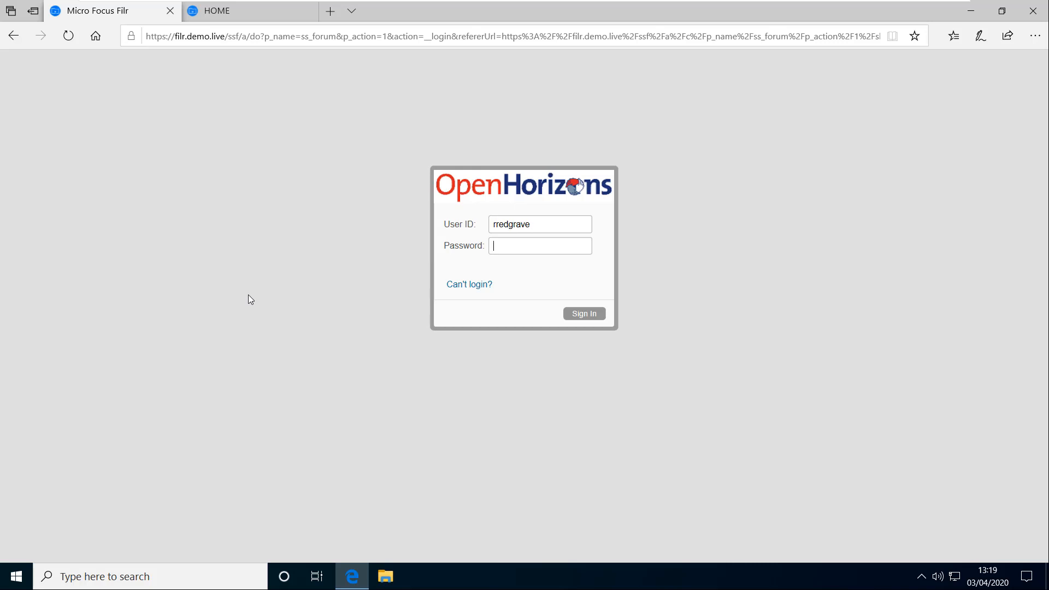
left_click(583, 313)
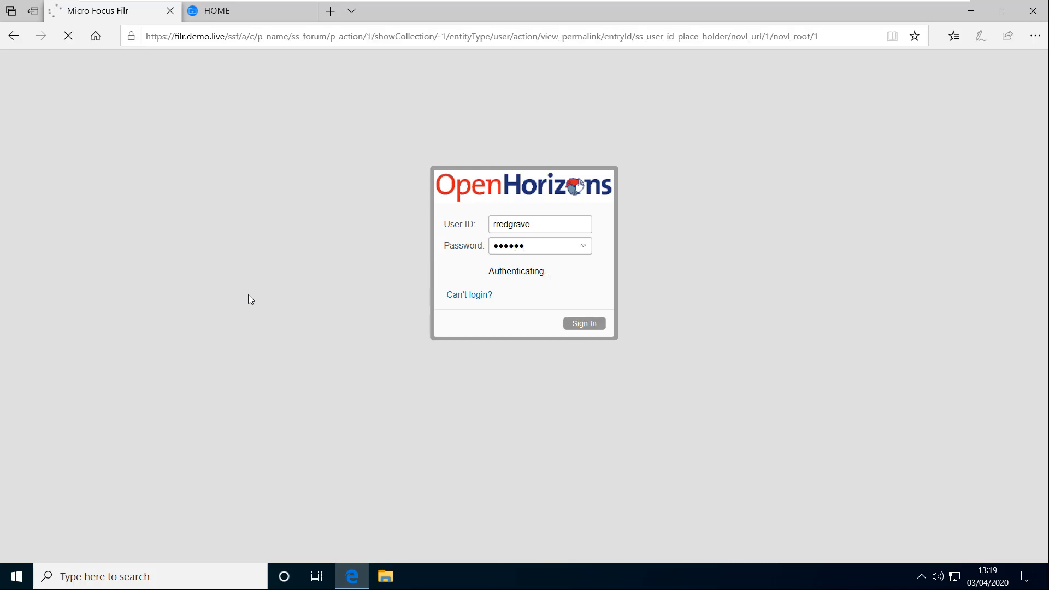
left_click(583, 323)
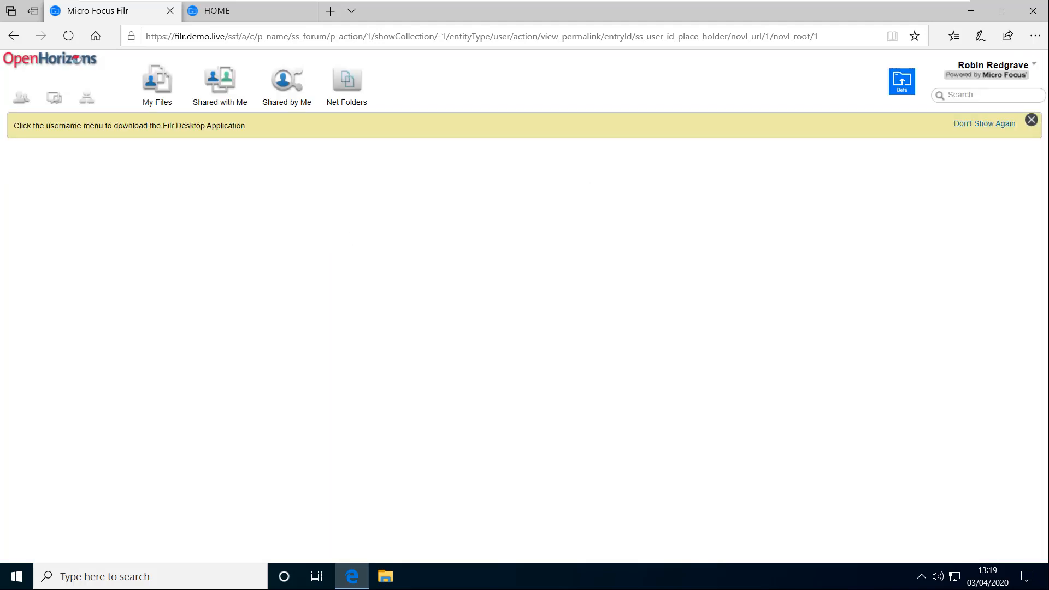
Step: Show My Files and dismiss the desktop-app notice and account menu
left_click(157, 83)
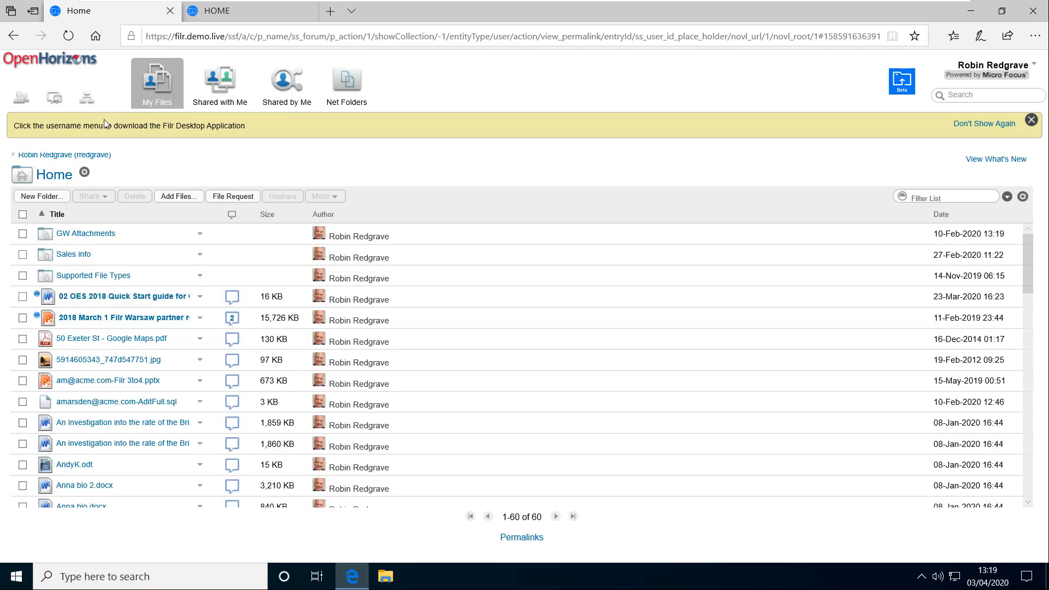
mouse_move(840, 148)
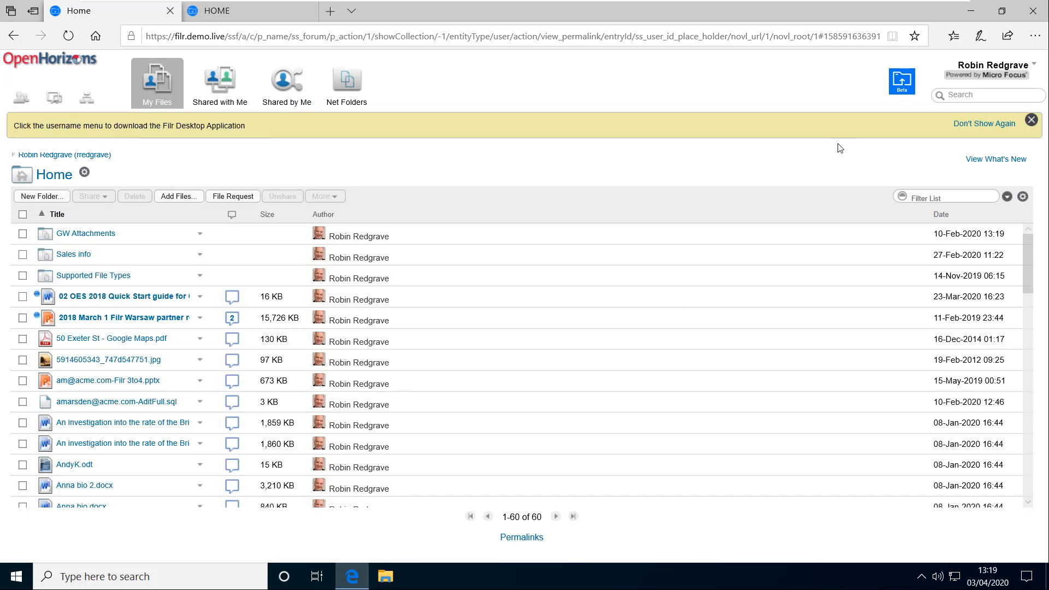
mouse_move(984, 124)
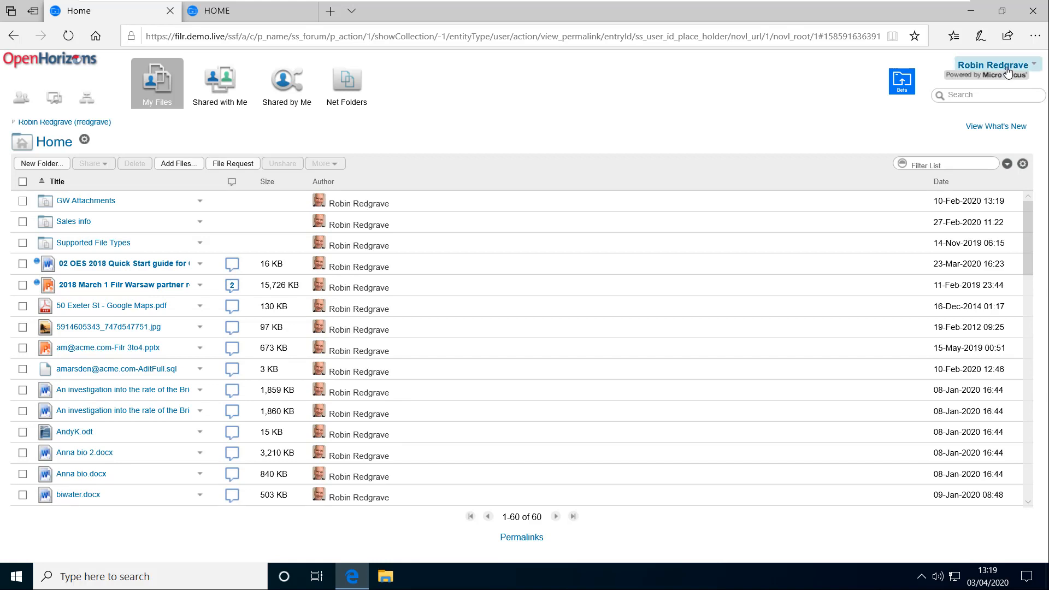
left_click(996, 65)
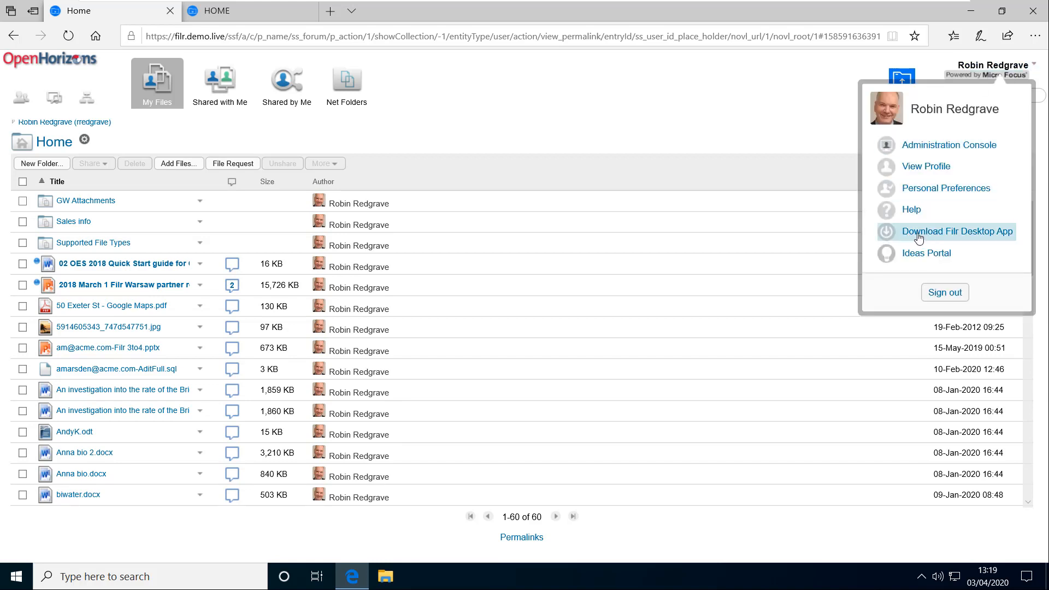
mouse_move(932, 238)
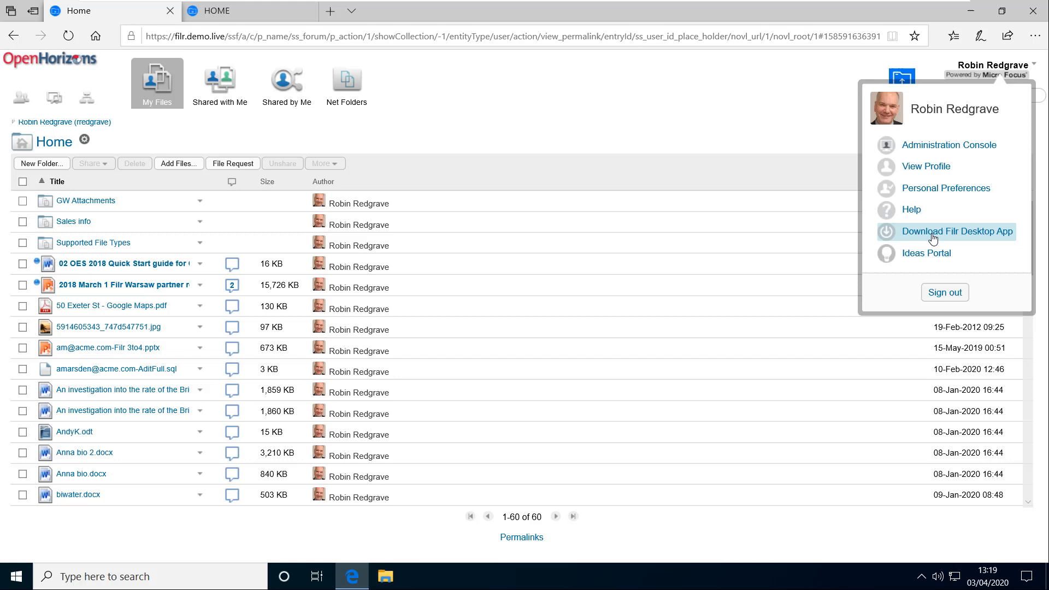
left_click(507, 148)
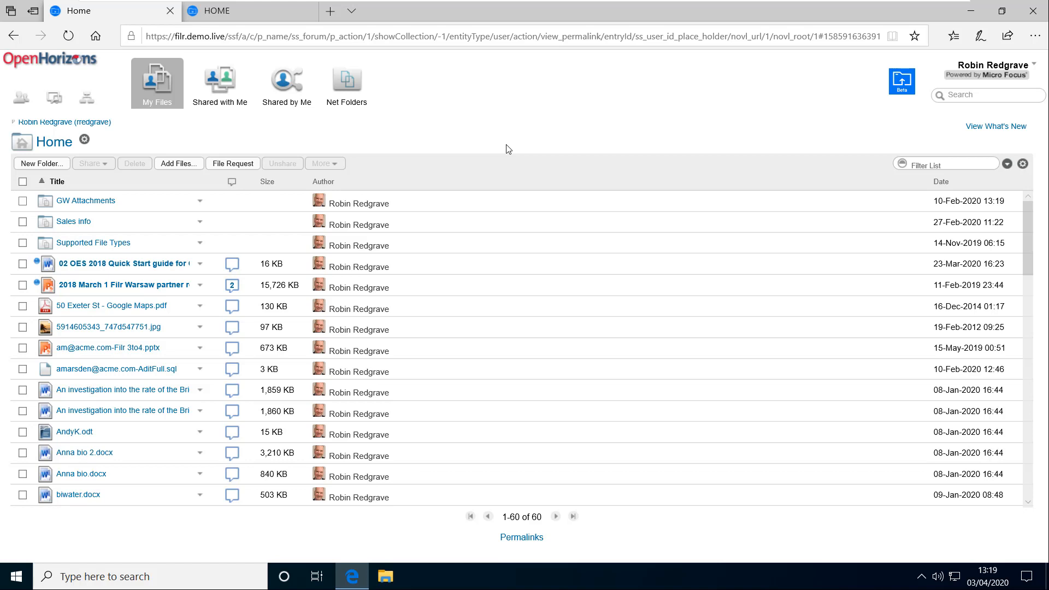
mouse_move(378, 127)
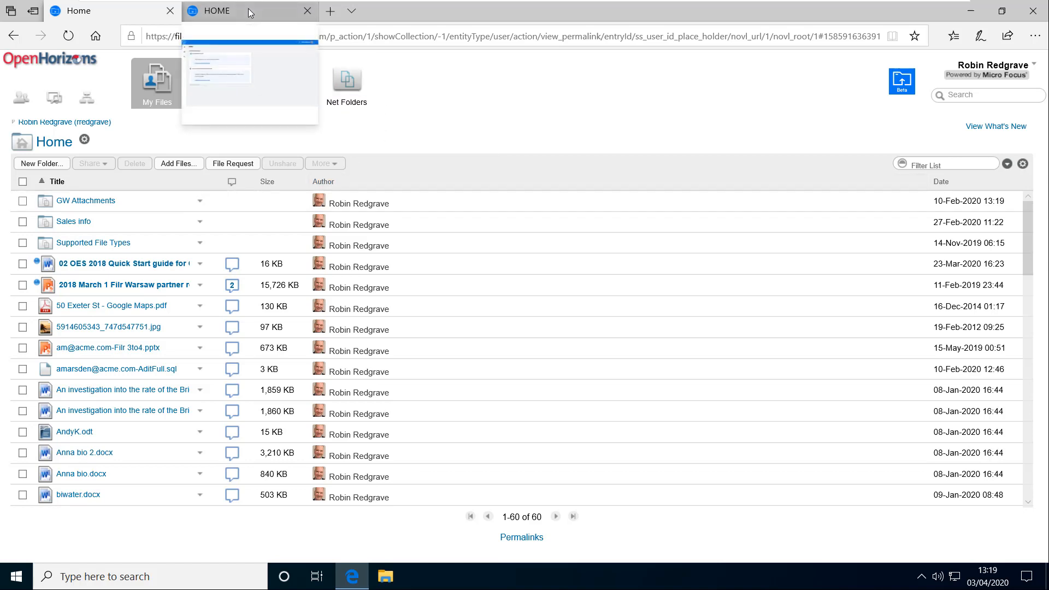
left_click(221, 11)
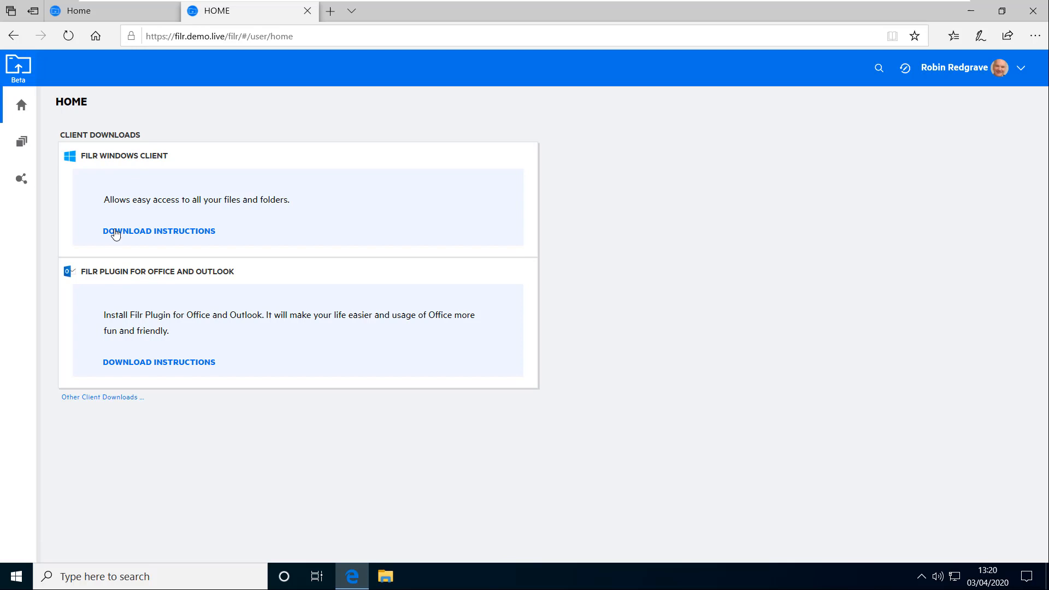
mouse_move(165, 234)
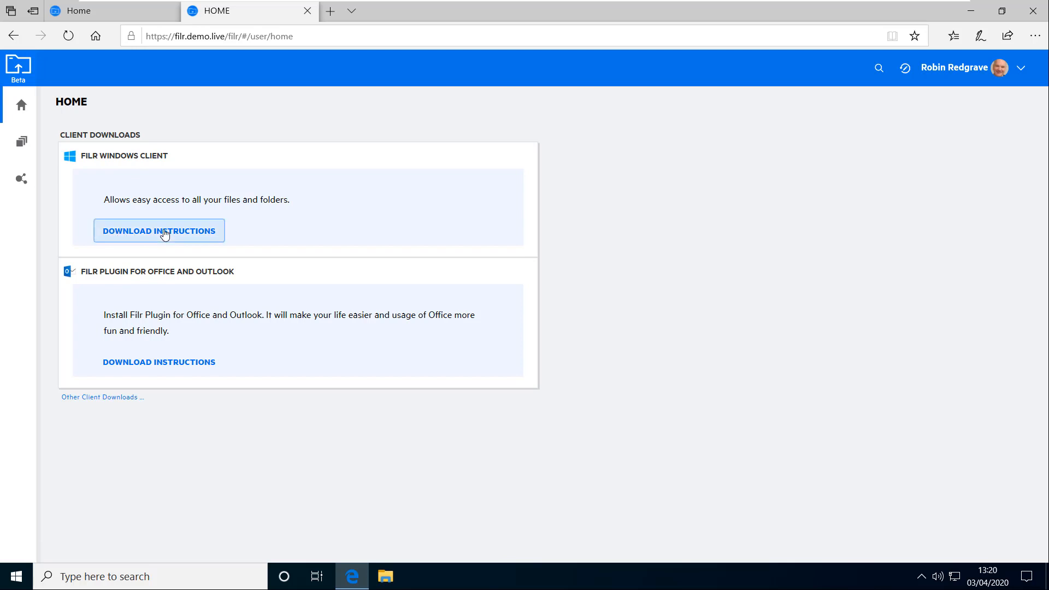
left_click(158, 230)
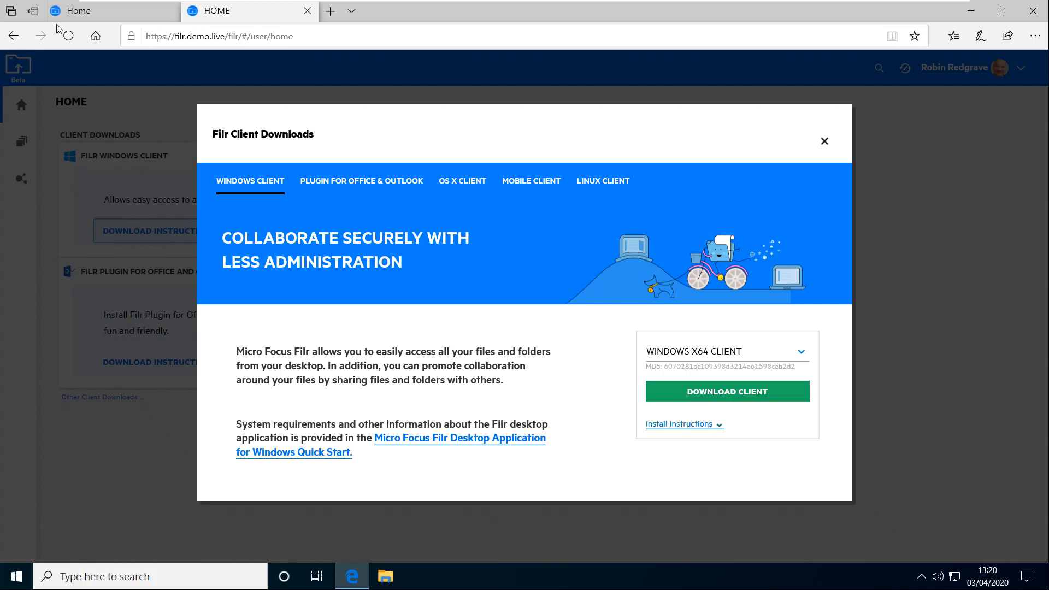
left_click(824, 141)
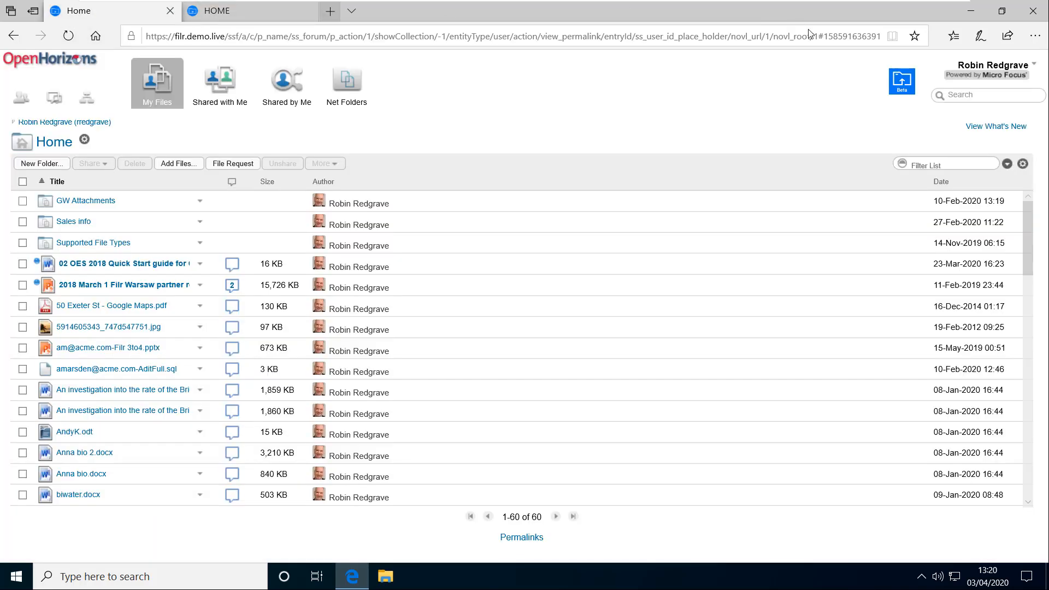
Step: Download the Windows x64 Filr desktop client from the account menu's download list
left_click(991, 65)
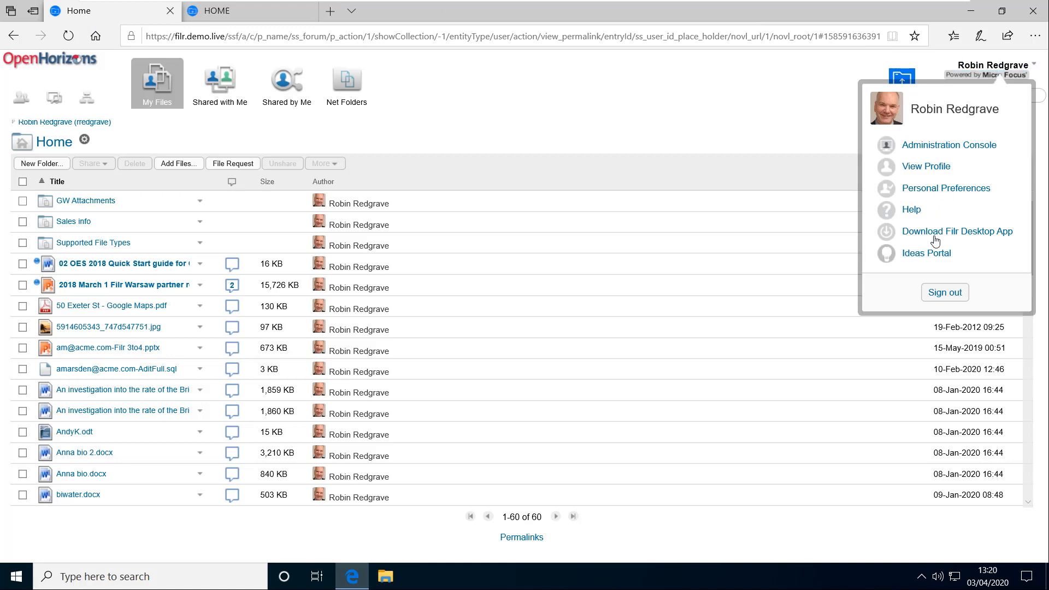
mouse_move(957, 231)
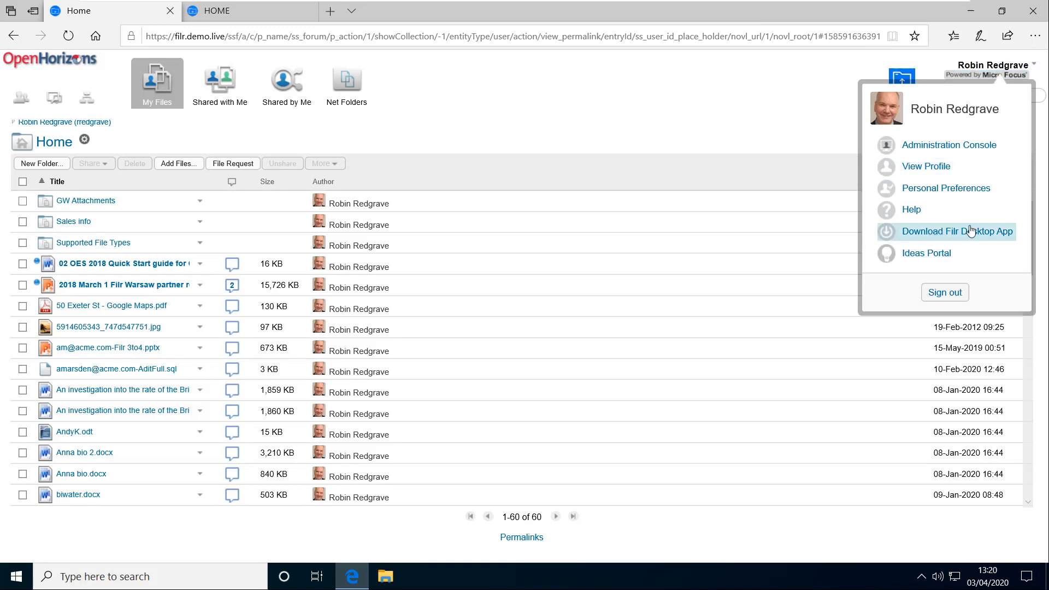
left_click(957, 231)
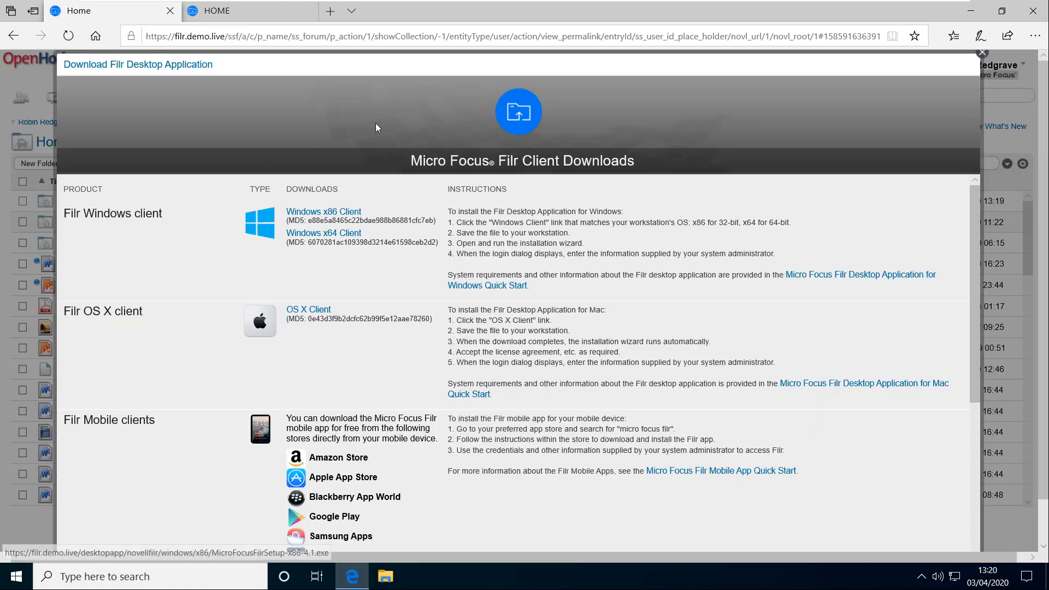
scroll("down", 3)
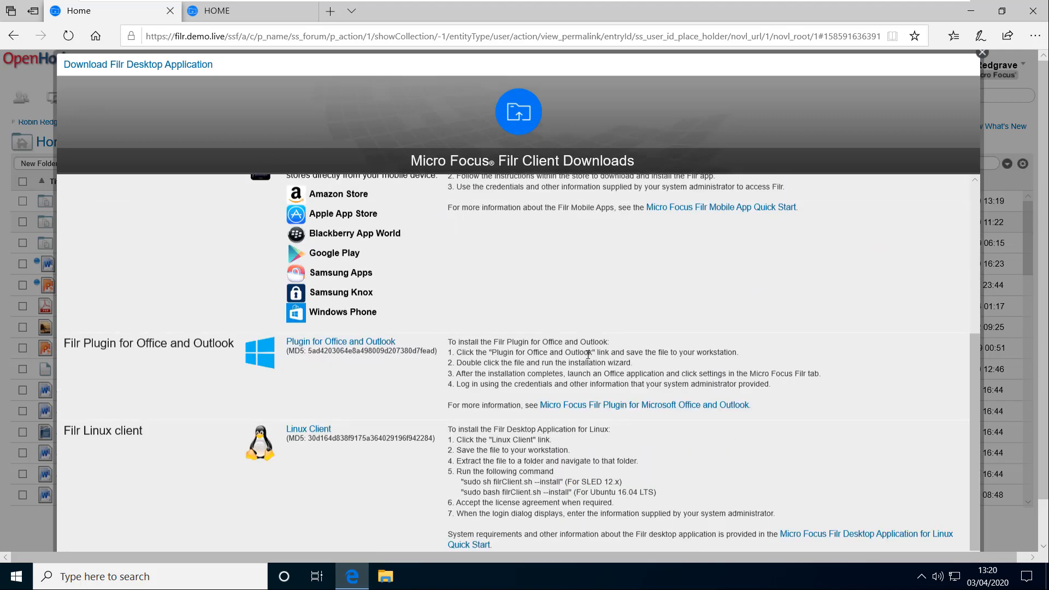
scroll("down", 3)
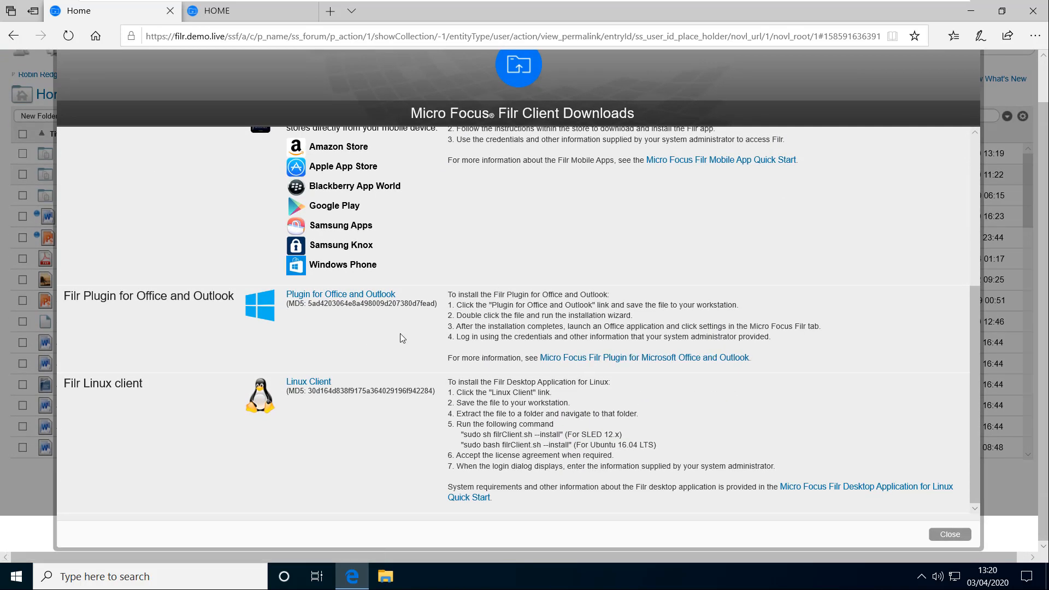
mouse_move(317, 356)
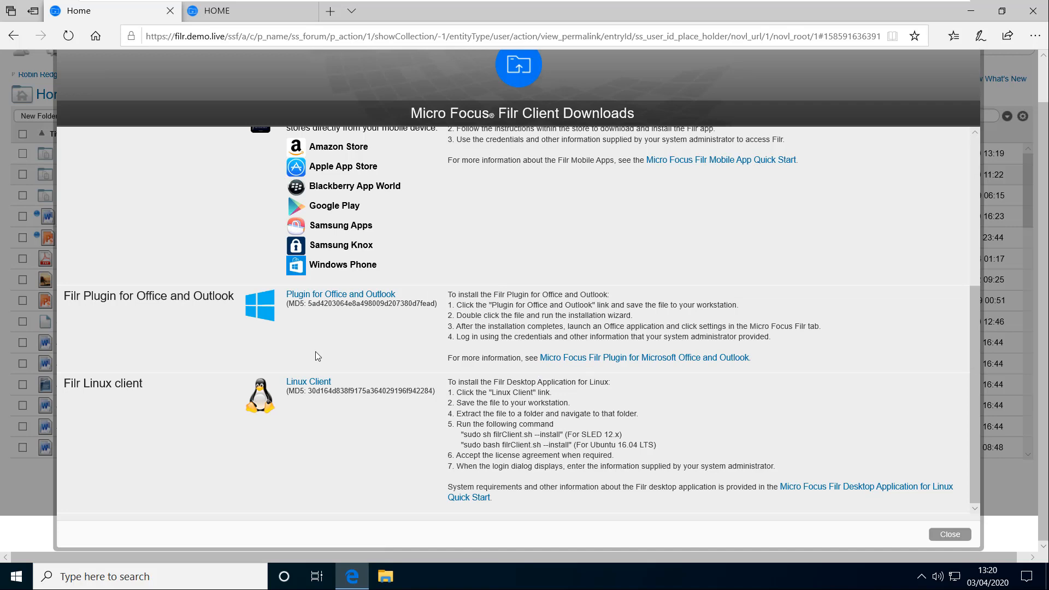
mouse_move(260, 336)
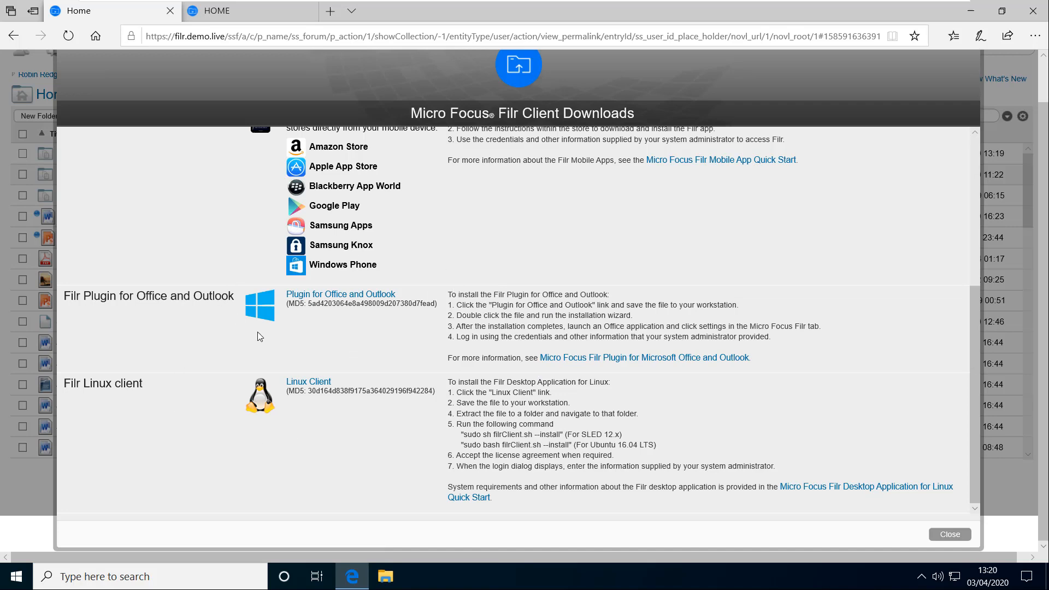
scroll("up", 3)
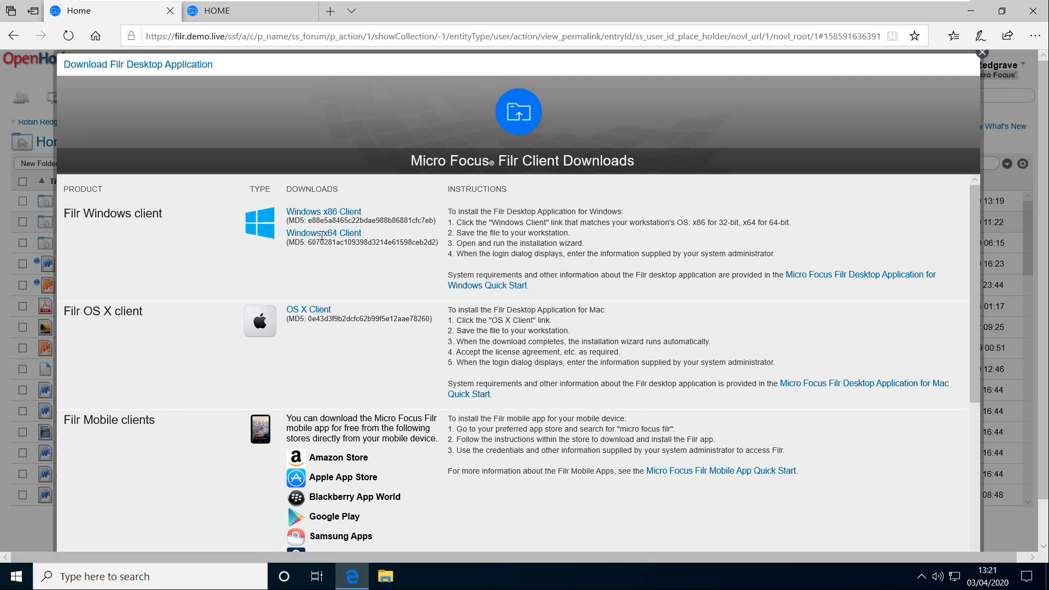
left_click(323, 233)
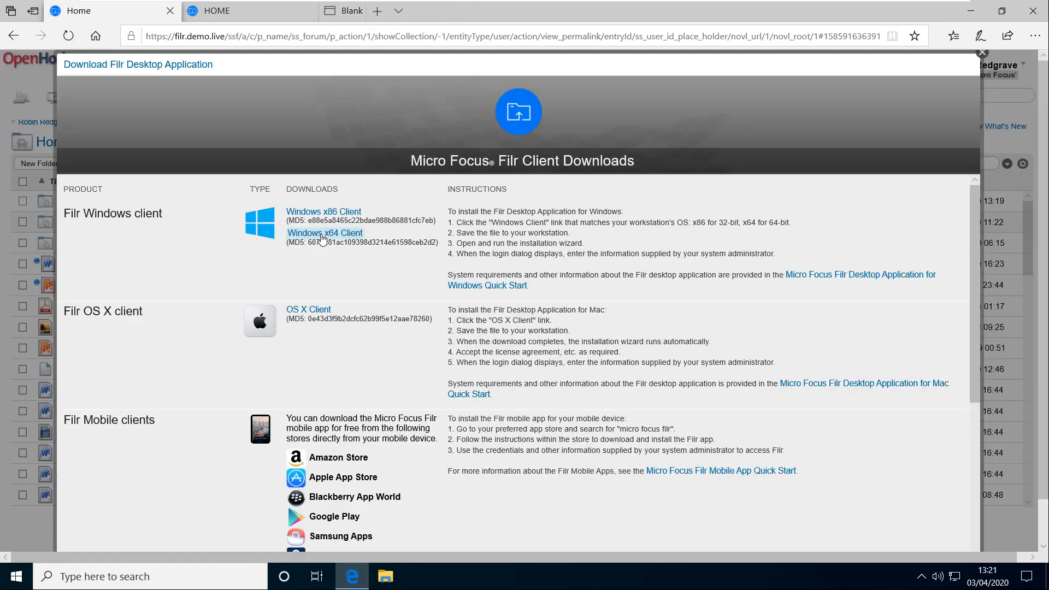
left_click(325, 233)
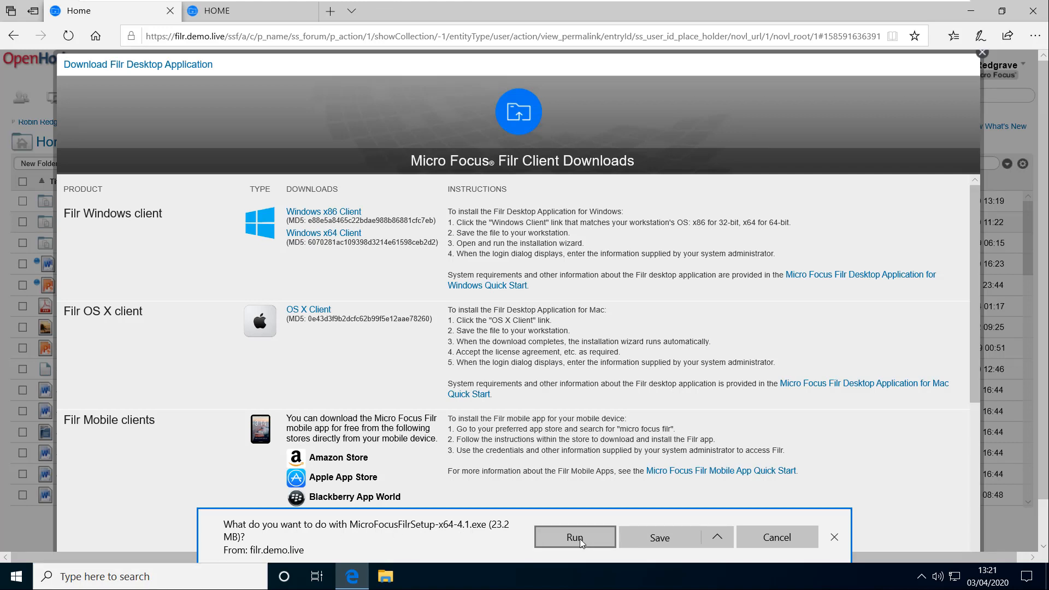
Step: Run the installer, accept the license, keep the default folder, and start installing
left_click(575, 537)
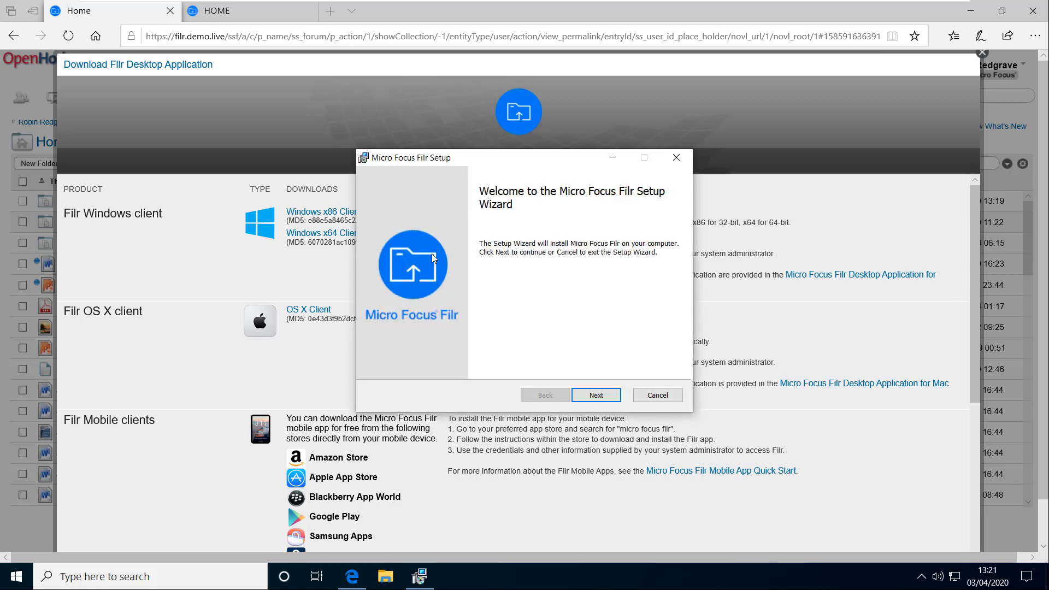
mouse_move(417, 331)
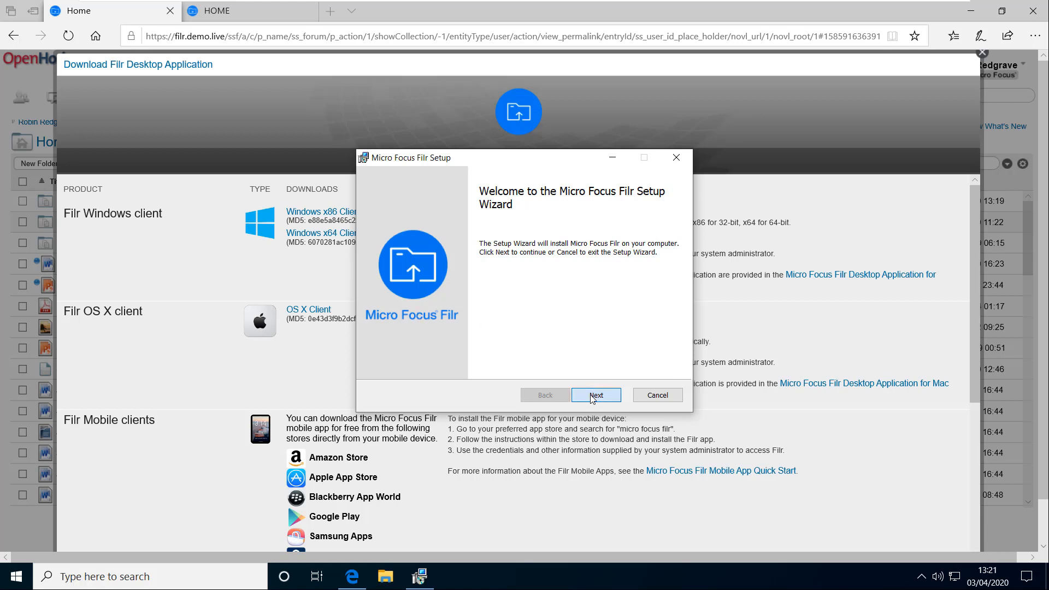
left_click(596, 394)
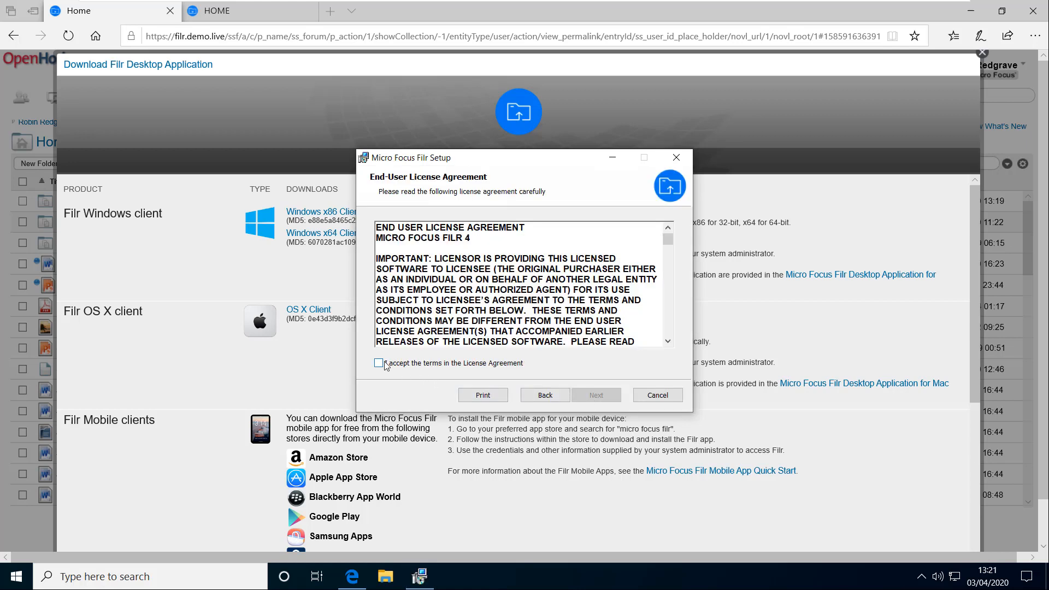
left_click(379, 363)
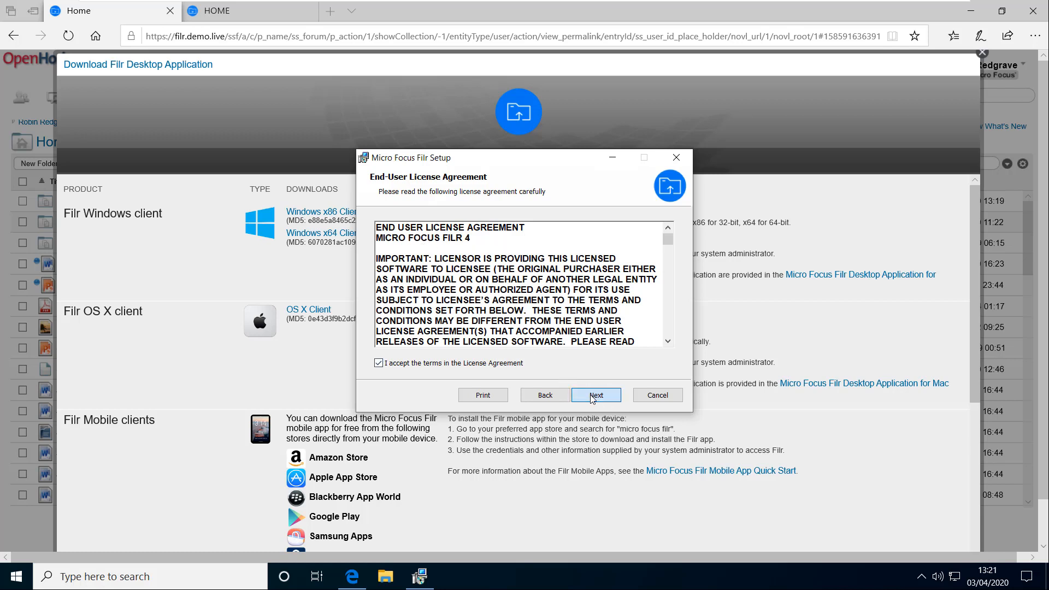
left_click(595, 395)
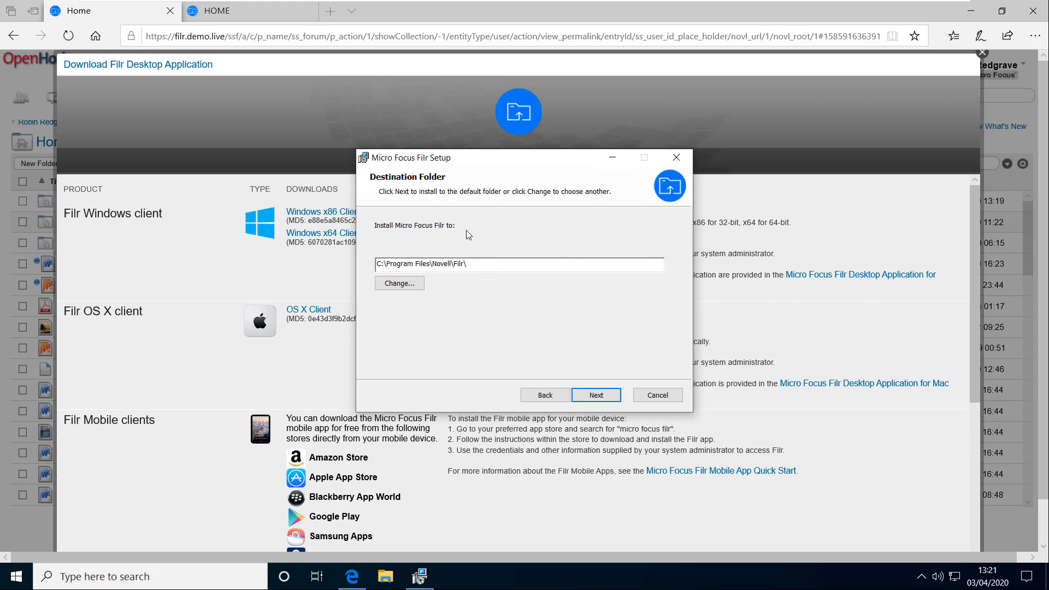
mouse_move(358, 234)
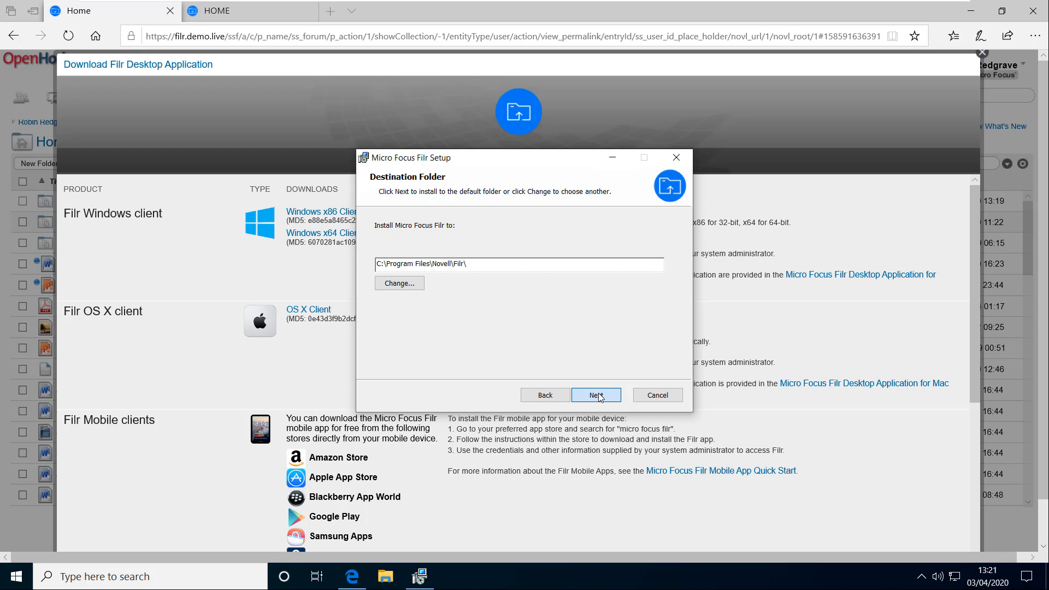
left_click(595, 394)
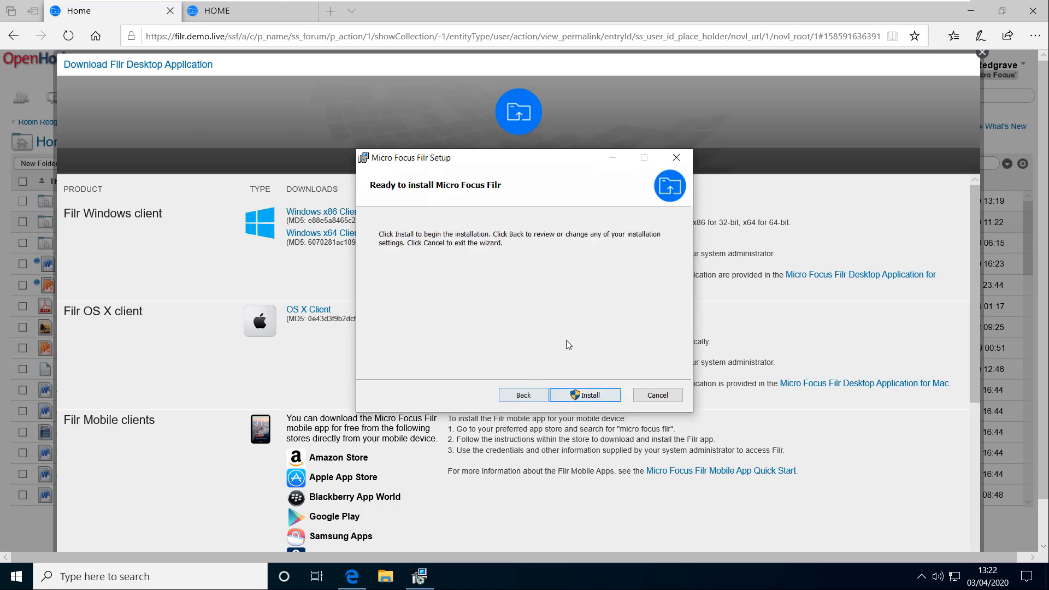
left_click(584, 394)
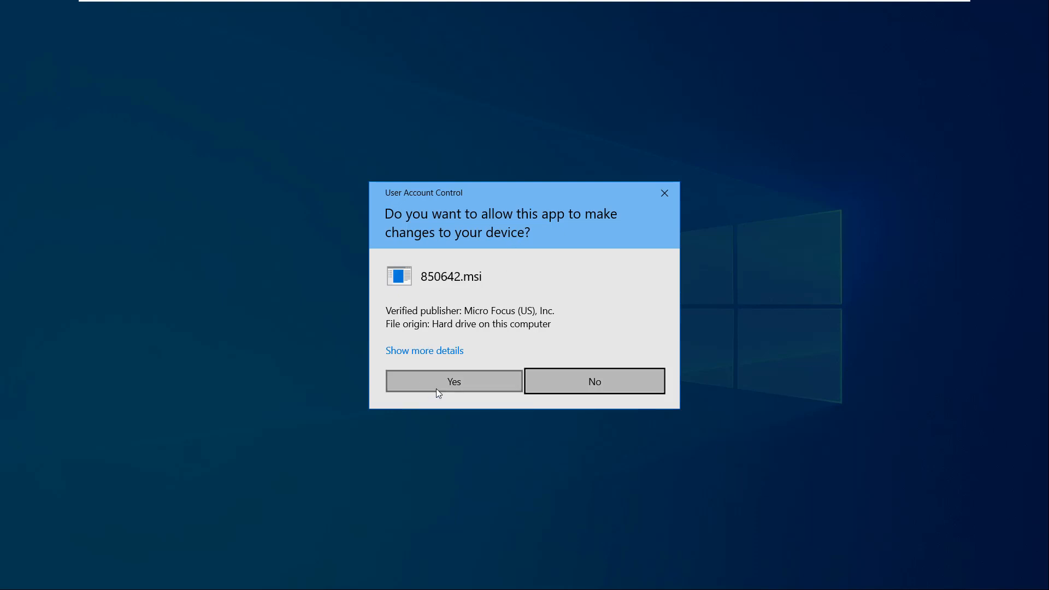
Step: Allow the installer's changes, then close the finished setup wizard
left_click(453, 381)
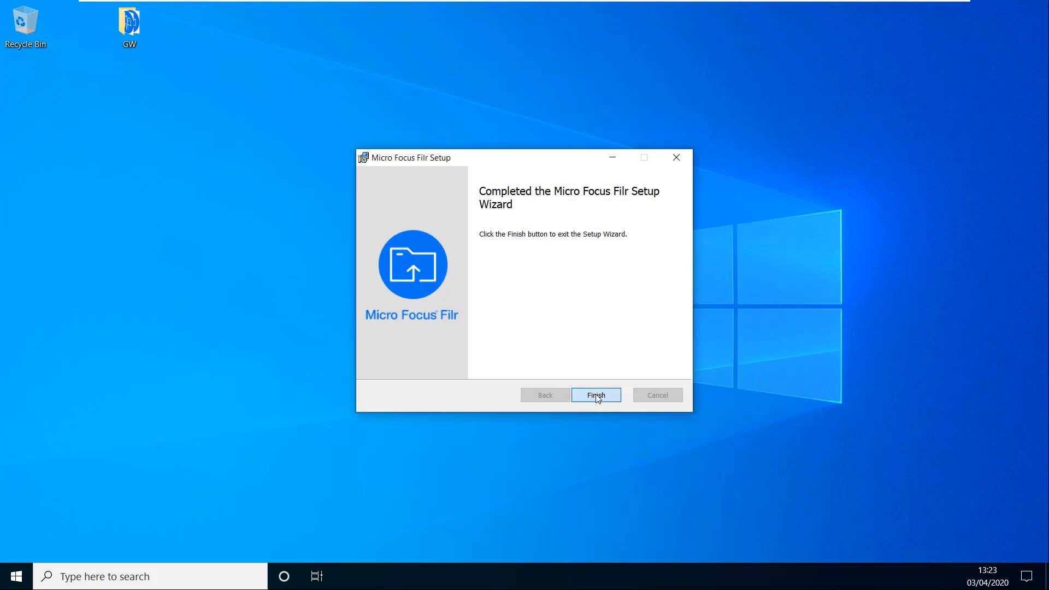
left_click(595, 394)
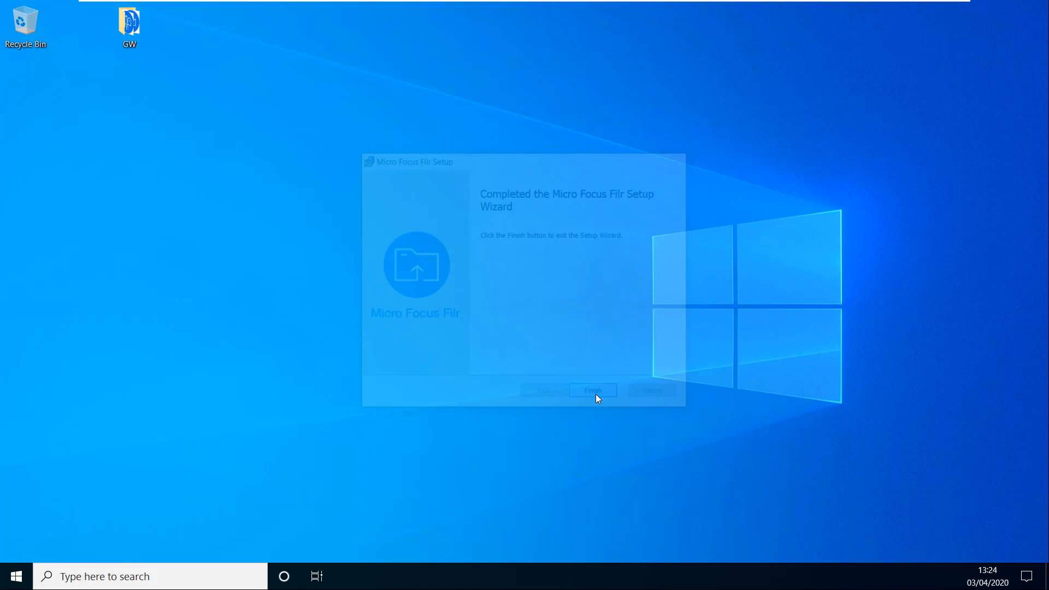
left_click(592, 390)
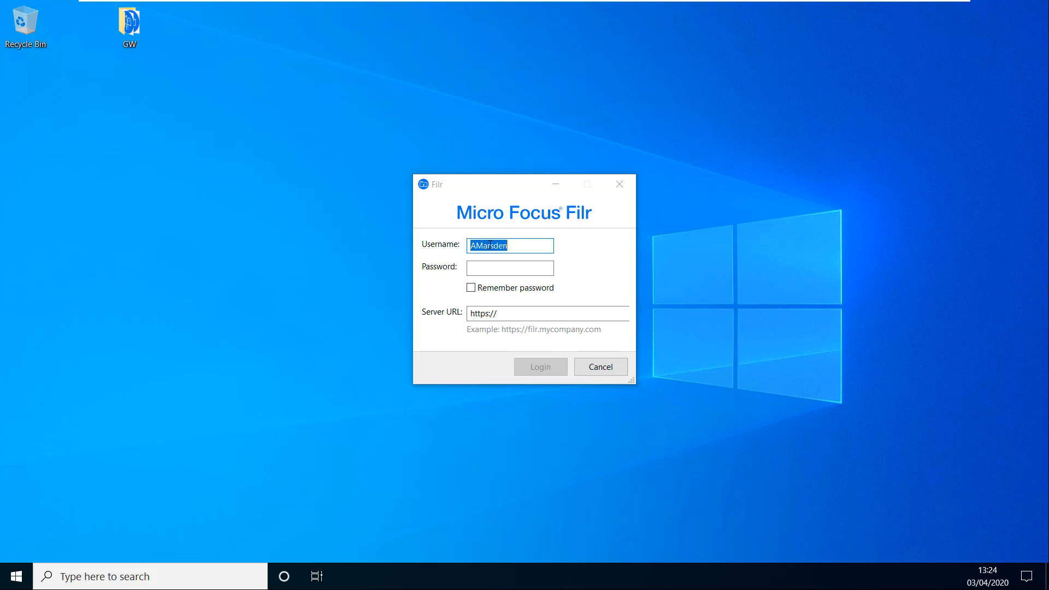
left_click(489, 245)
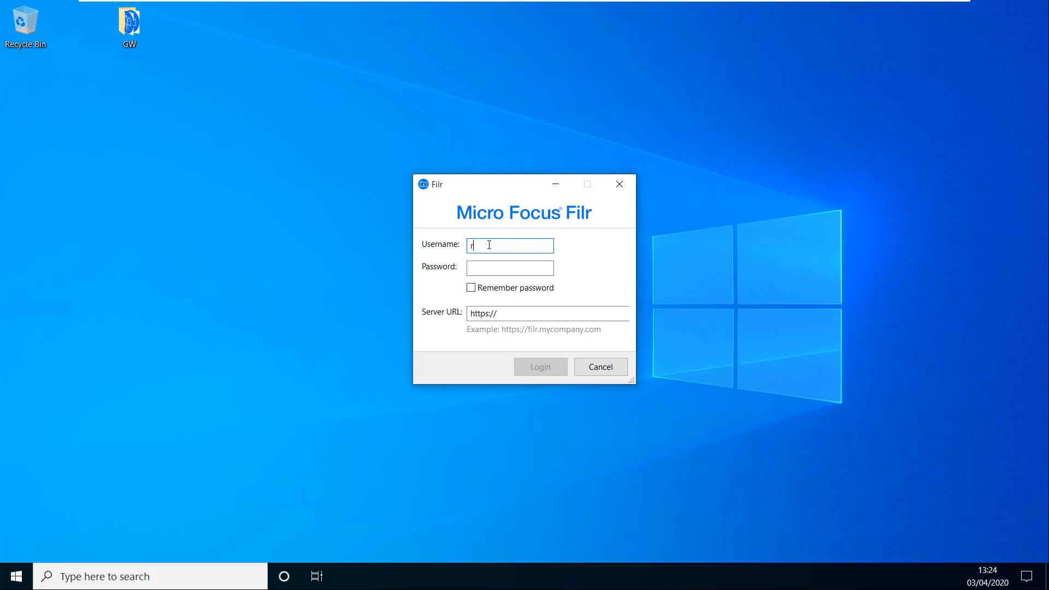
type("rredgrave")
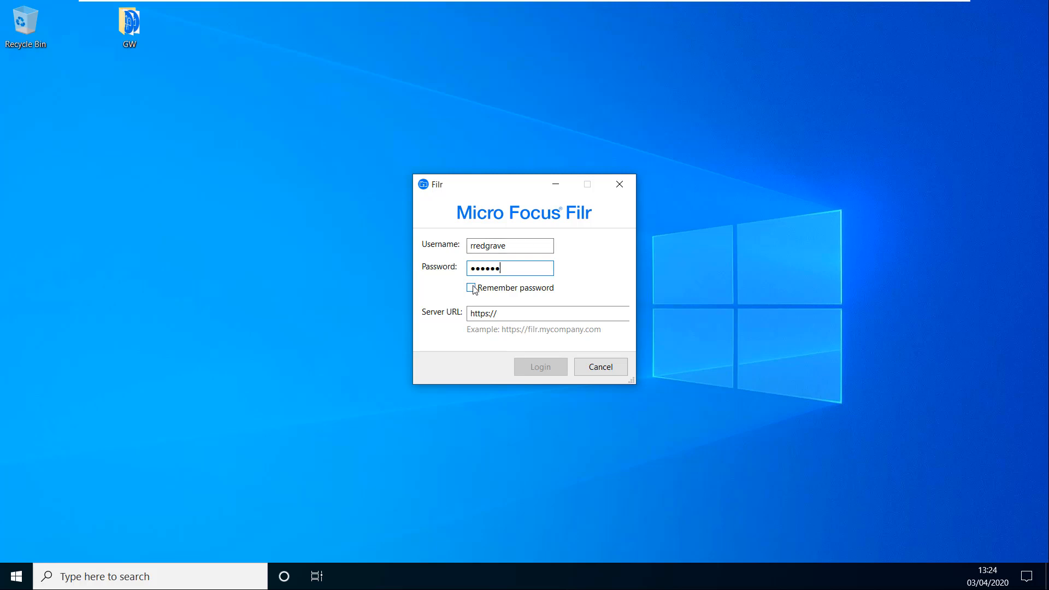
left_click(470, 288)
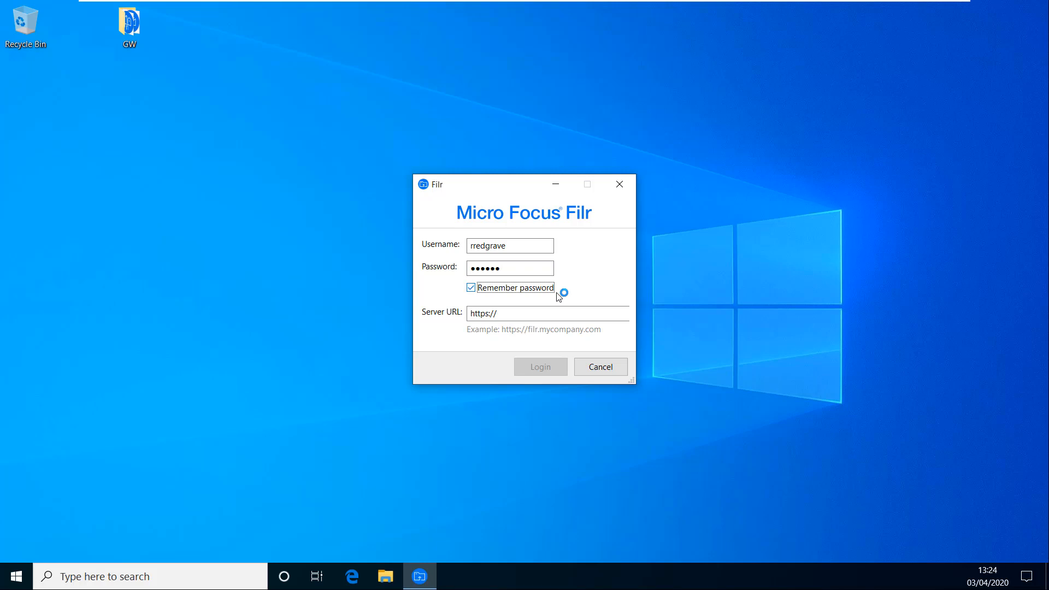
Step: Enter server URL 'filr.demo.live', log in, and reveal the hidden tray icons
left_click(522, 313)
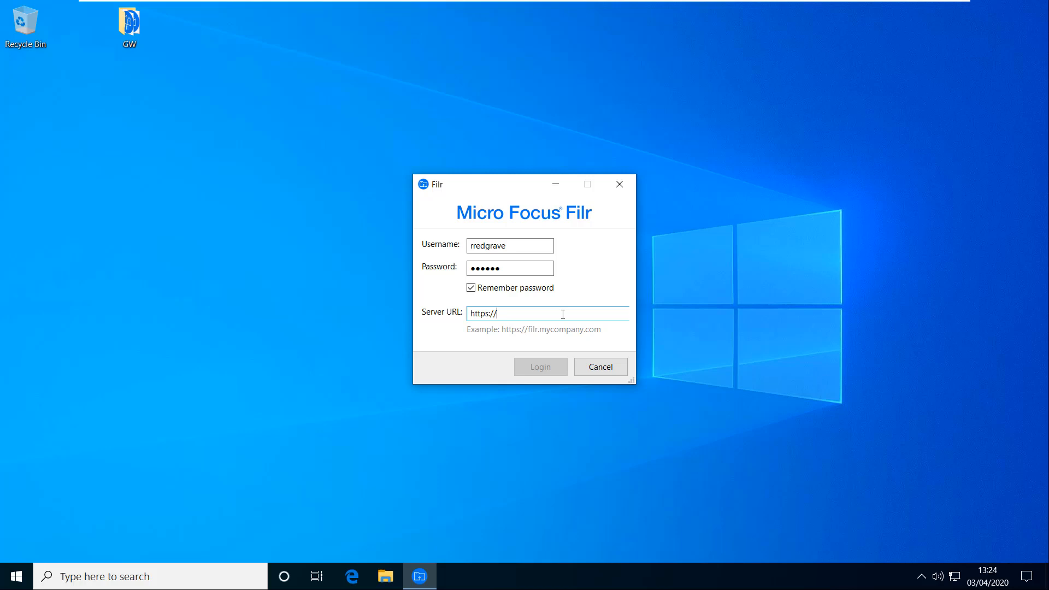
type("f")
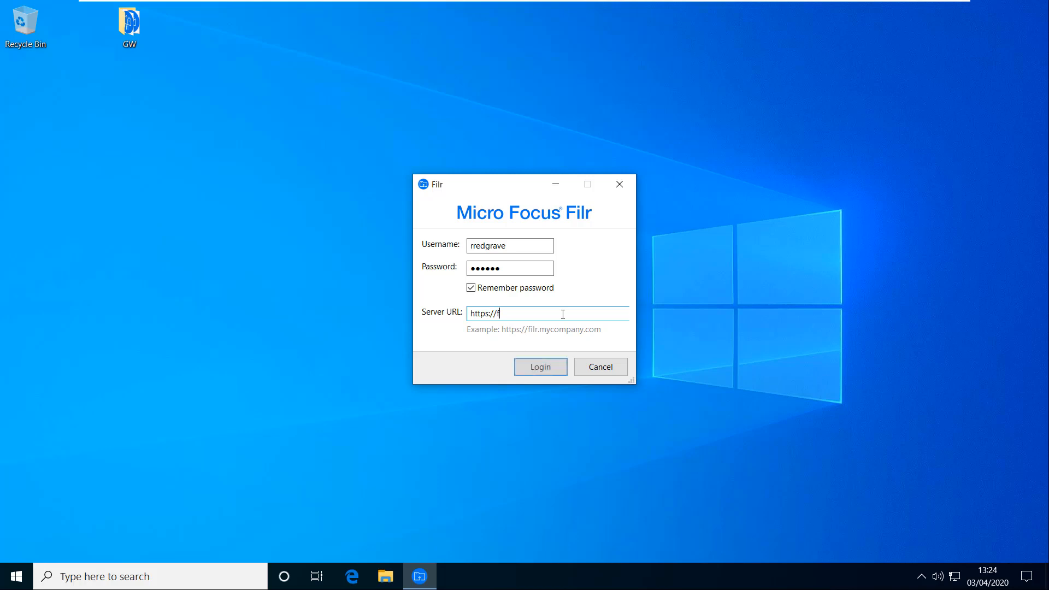
type("ilr.dem")
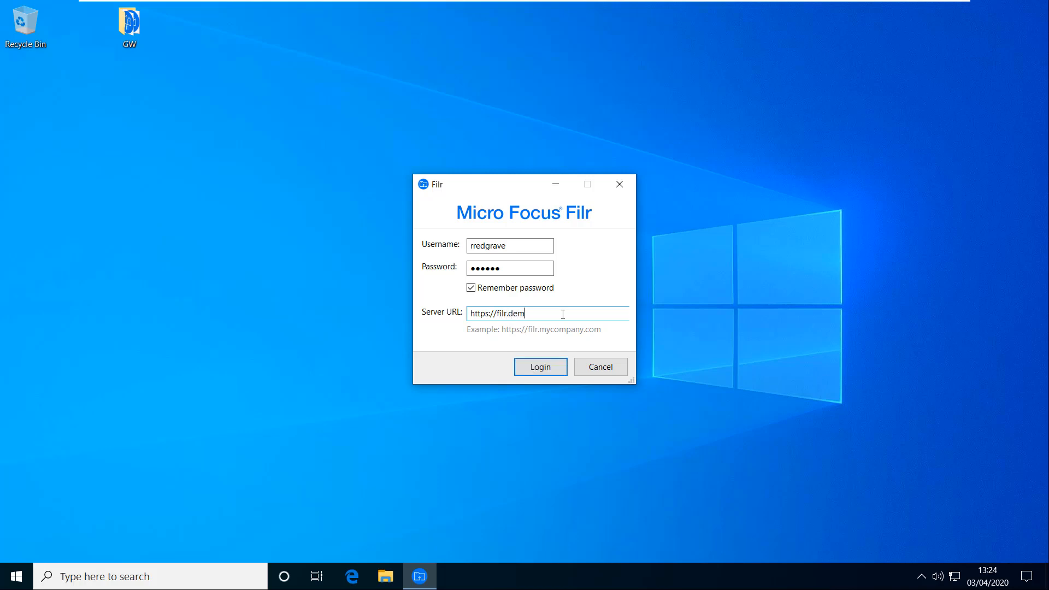
type("o.")
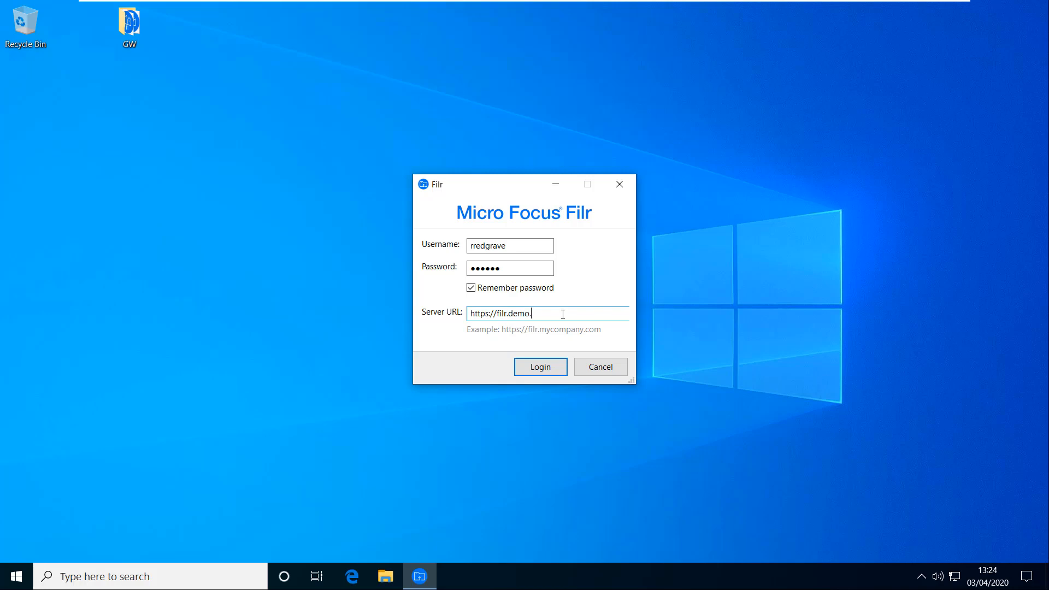
type("live")
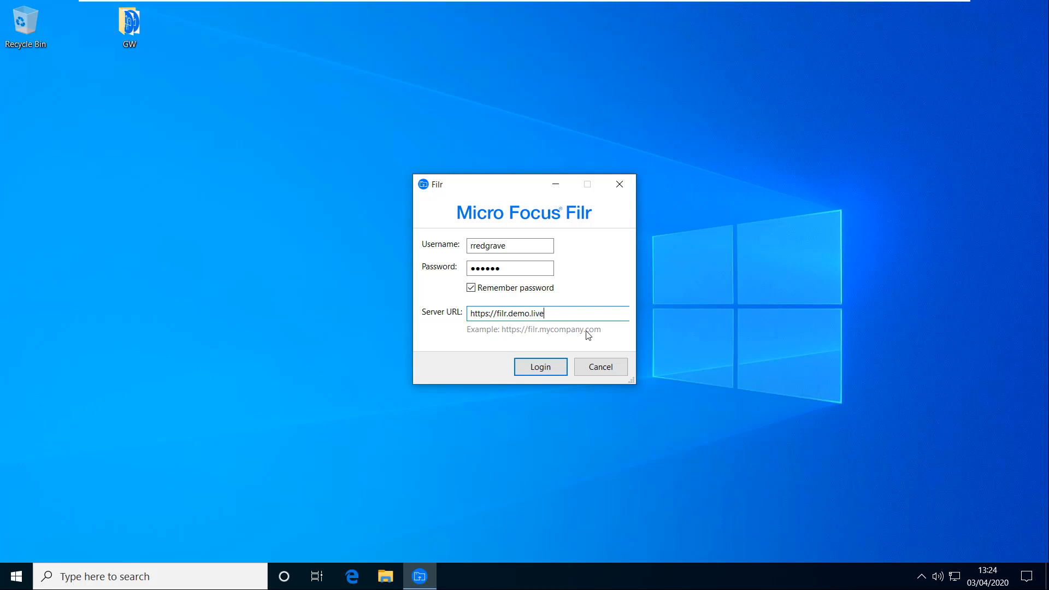
left_click(540, 367)
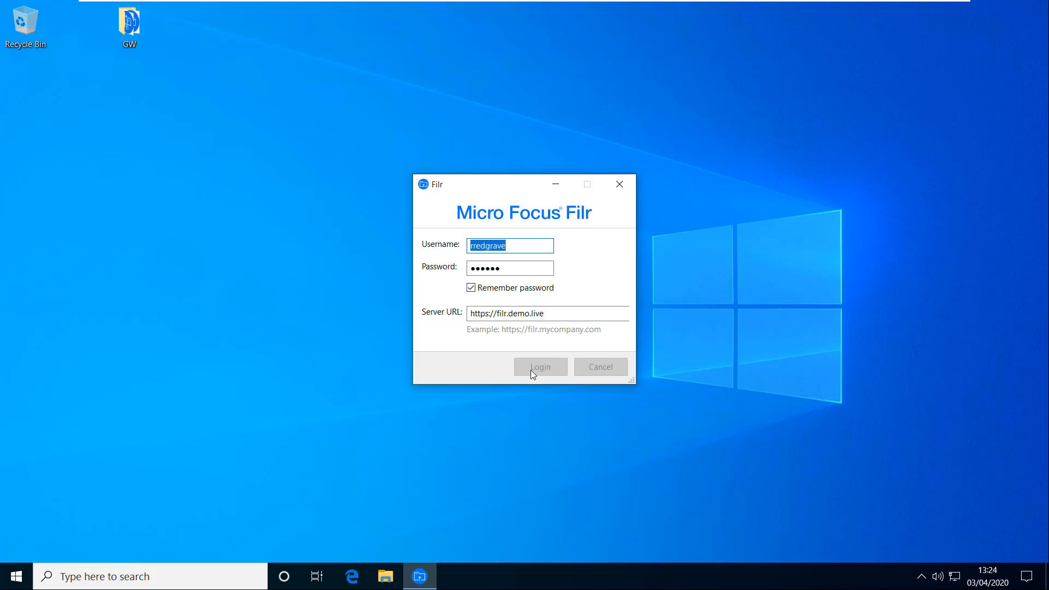
left_click(540, 366)
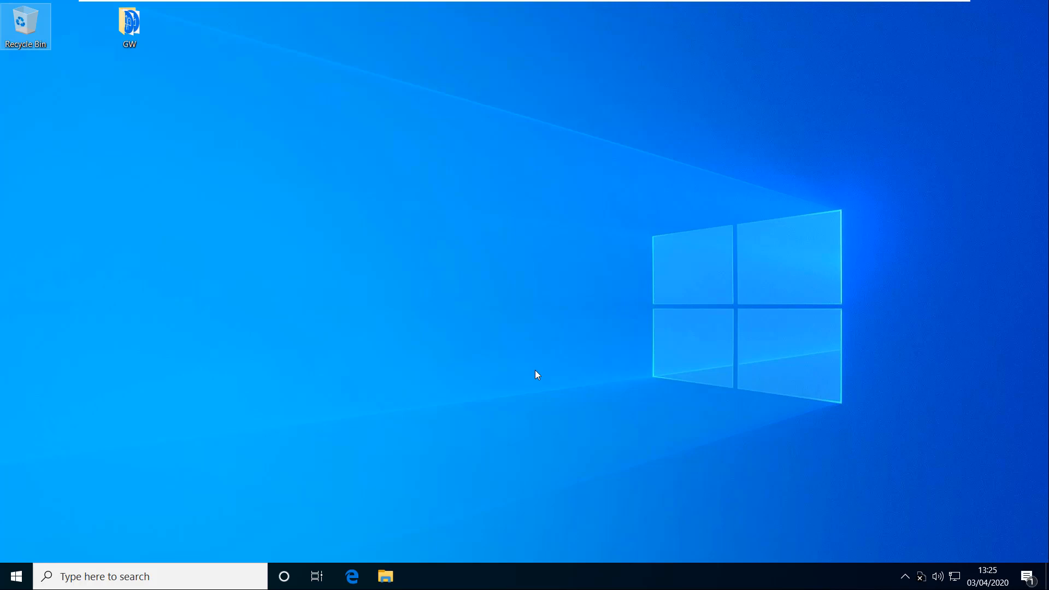
mouse_move(911, 579)
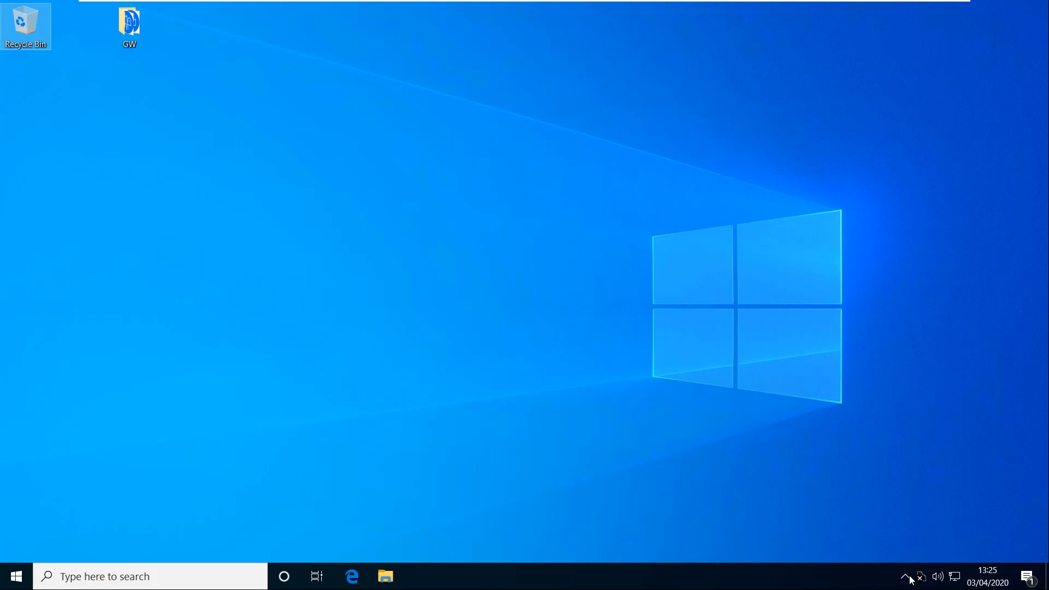
left_click(905, 576)
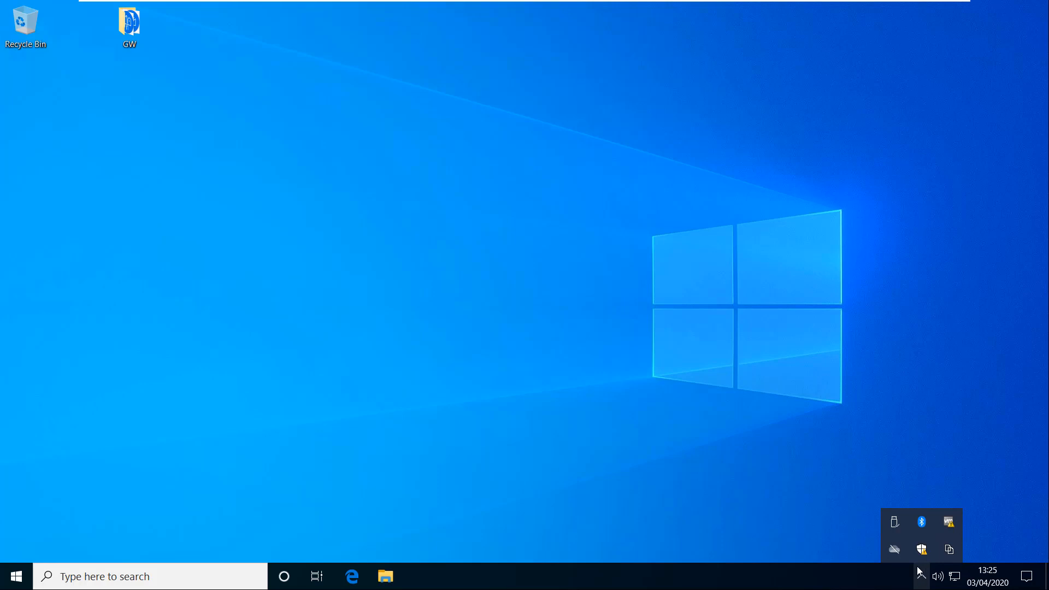
mouse_move(948, 549)
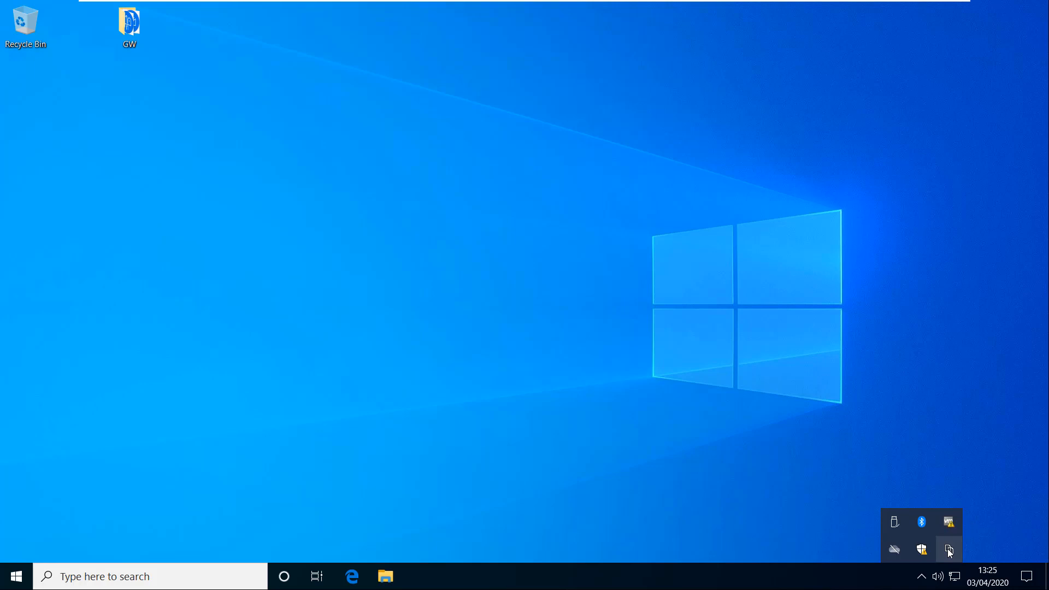
Step: Open the Filr folder from the tray icon and scroll the navigation pane up
left_click(384, 576)
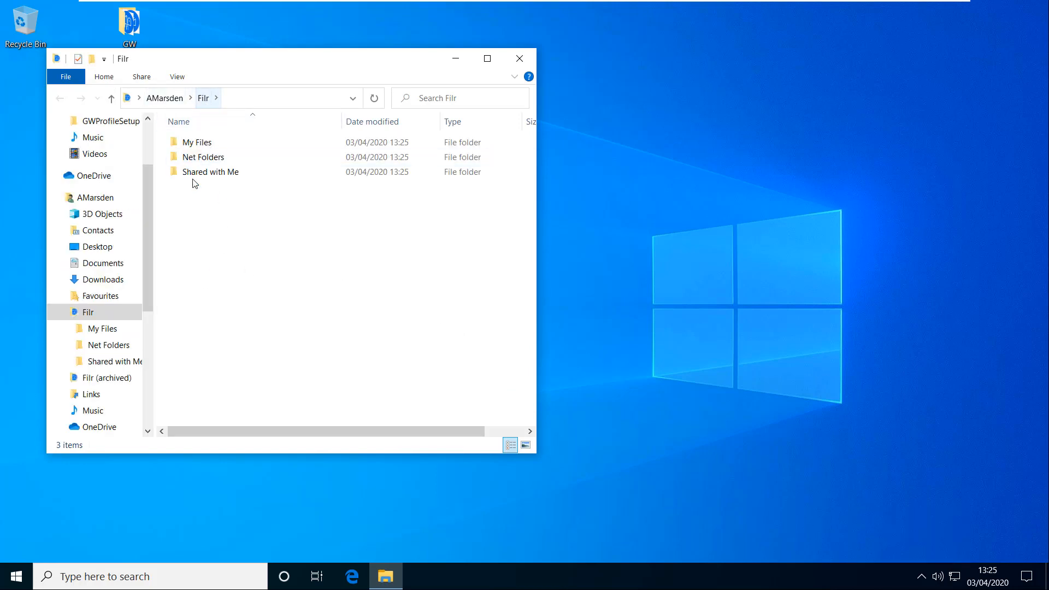
scroll("up", 3)
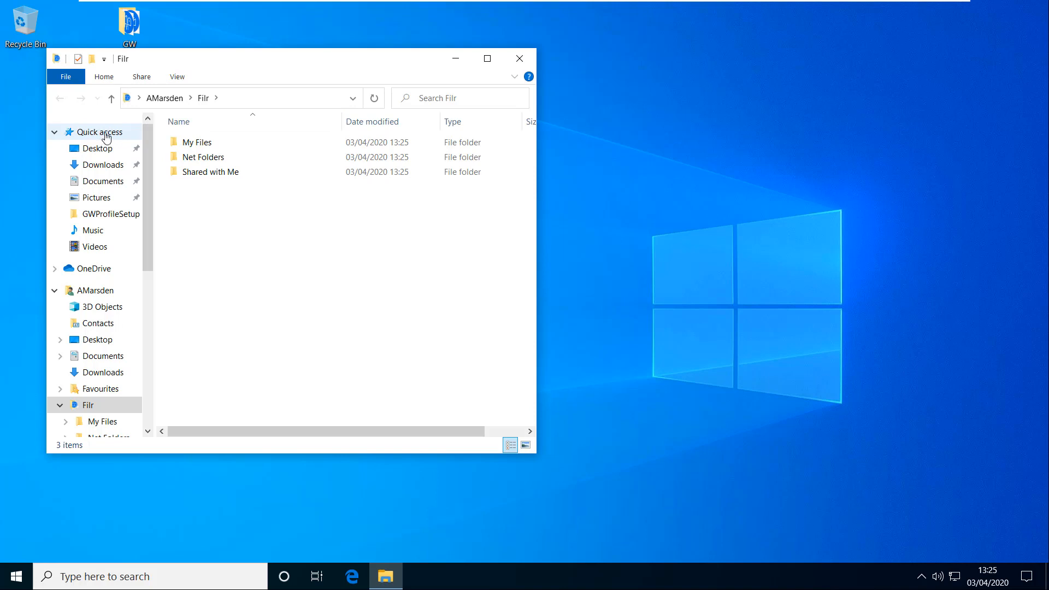
Step: Pin the current Filr folder to Quick access, then select My Files and Net Folders
right_click(99, 131)
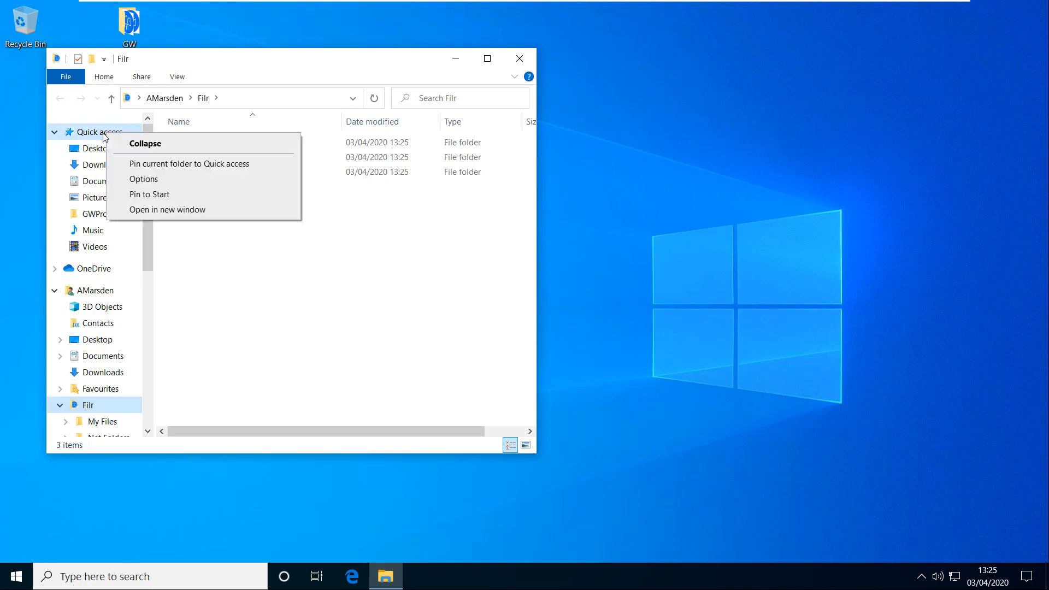
mouse_move(155, 167)
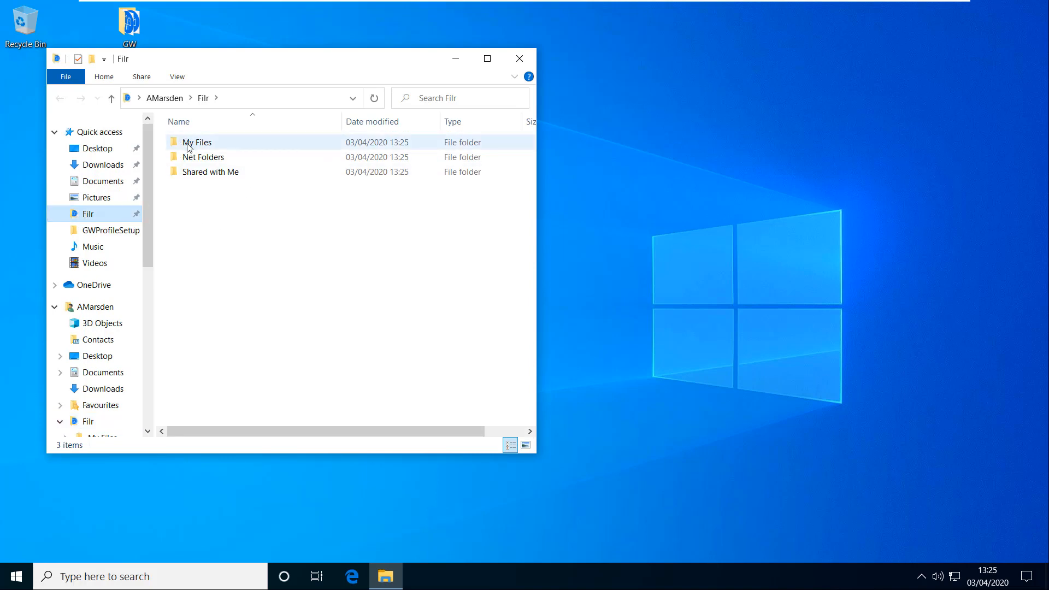
left_click(196, 142)
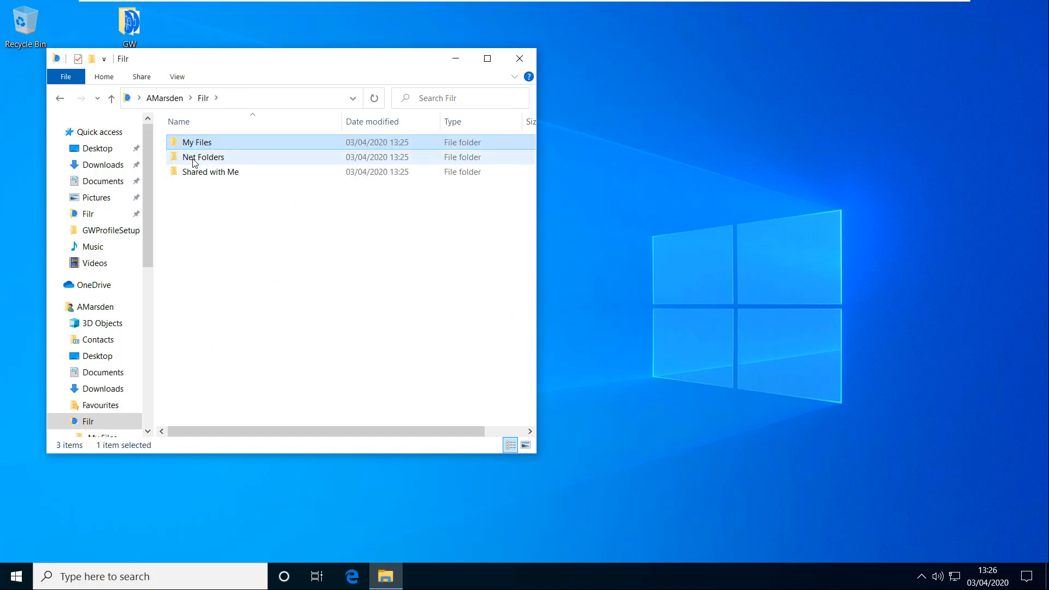
left_click(203, 157)
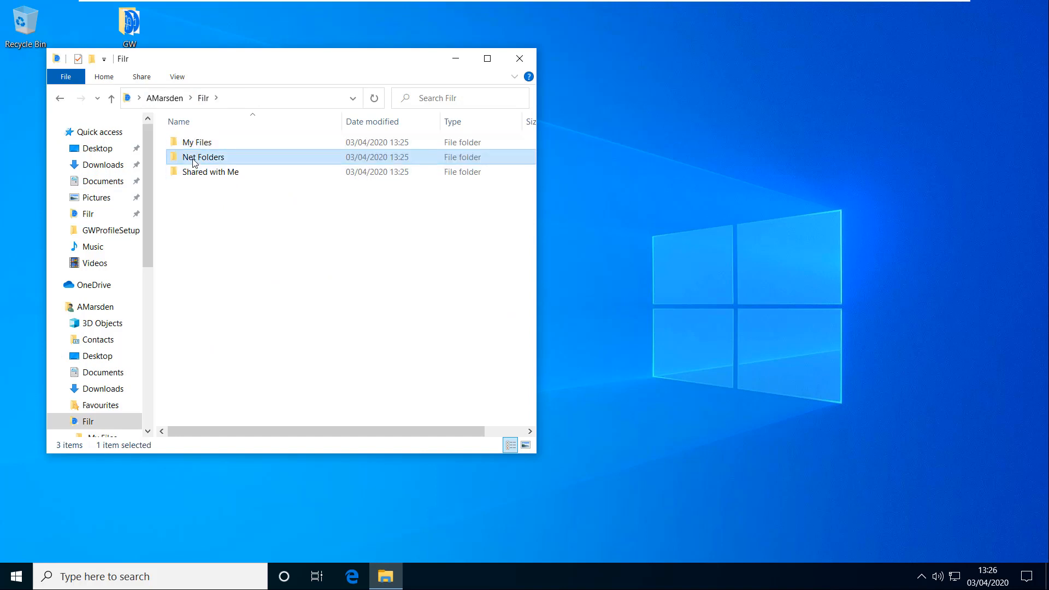
Step: Open Net Folders to list the Marketing and Sales folders
double_click(203, 156)
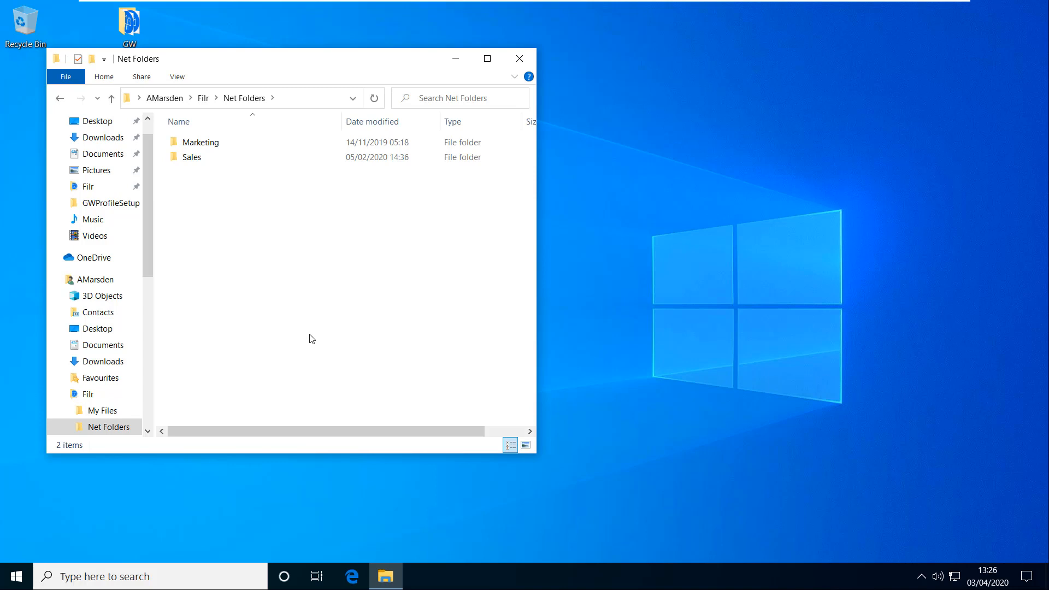
mouse_move(835, 371)
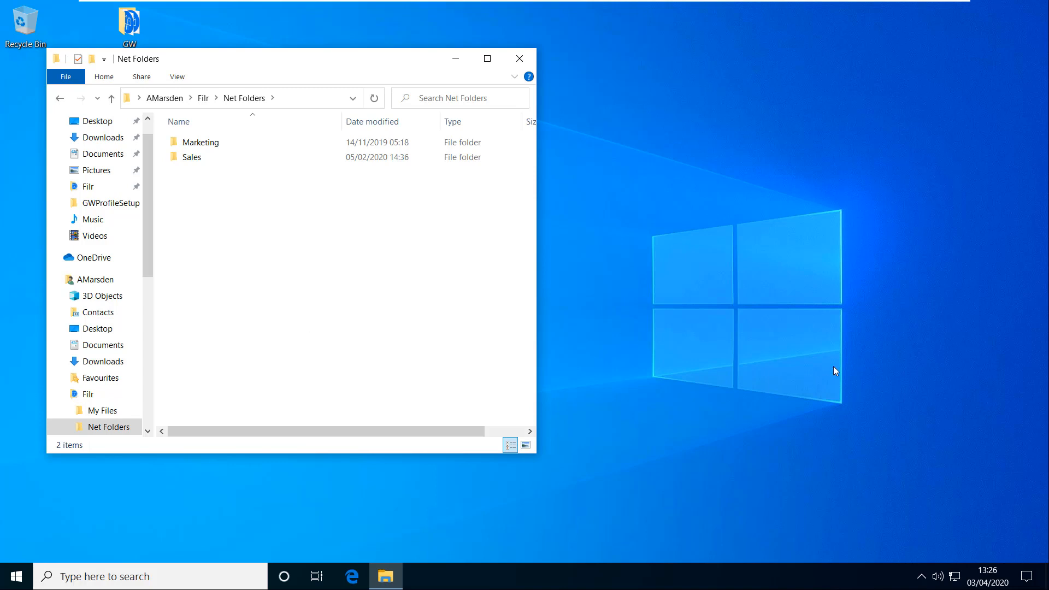
mouse_move(923, 577)
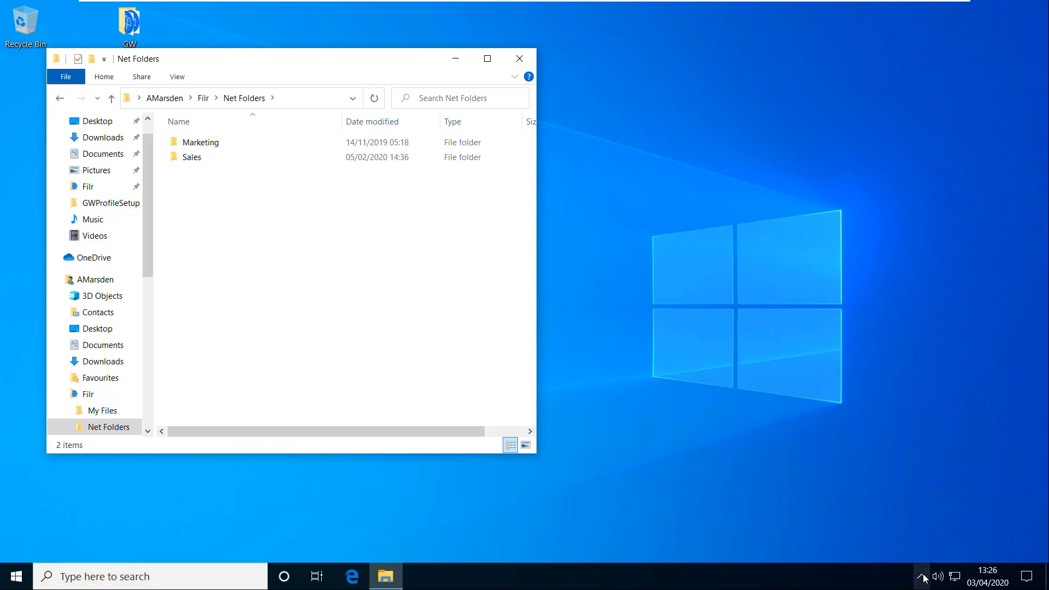
Step: Open the hidden tray icons to reach the Filr tray menu
left_click(922, 576)
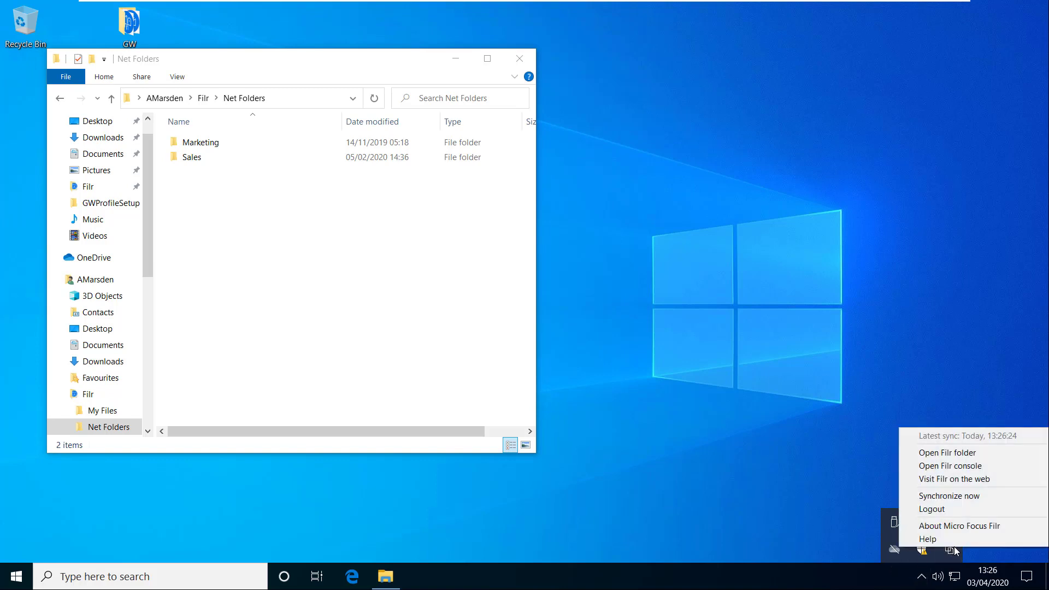
mouse_move(961, 456)
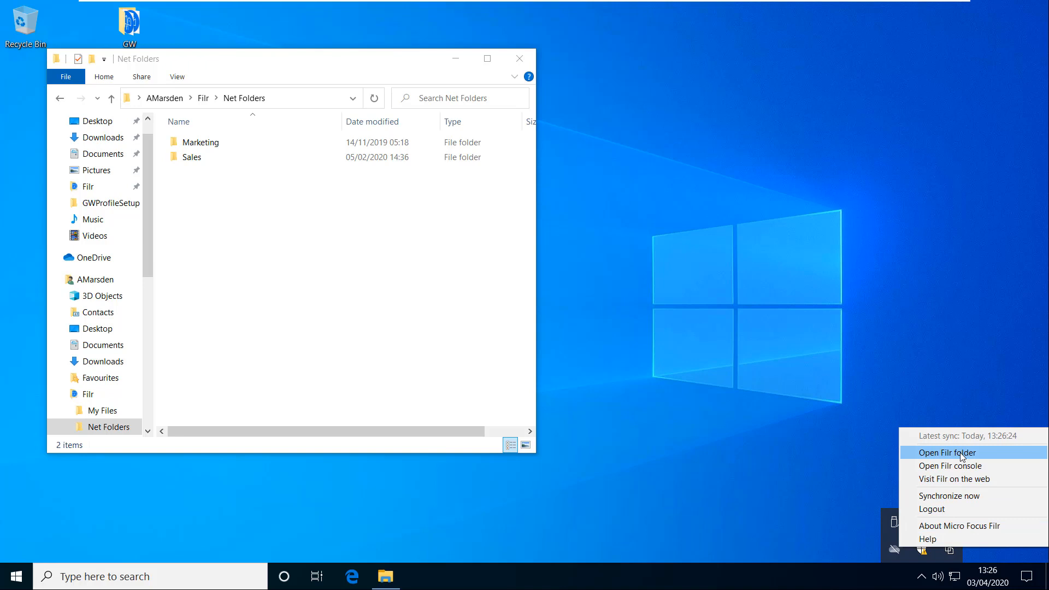
mouse_move(950, 465)
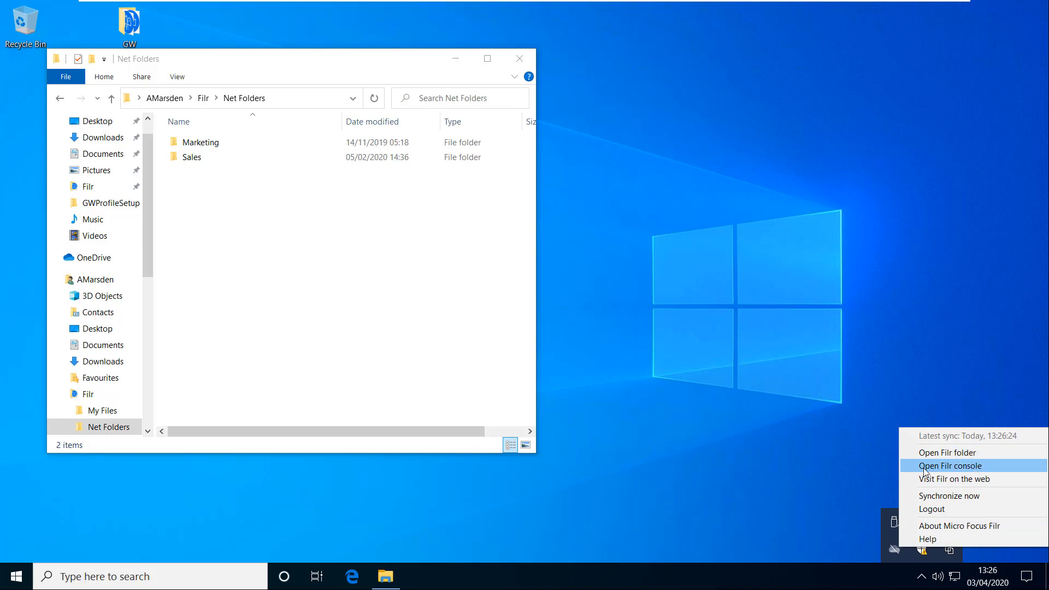
mouse_move(965, 472)
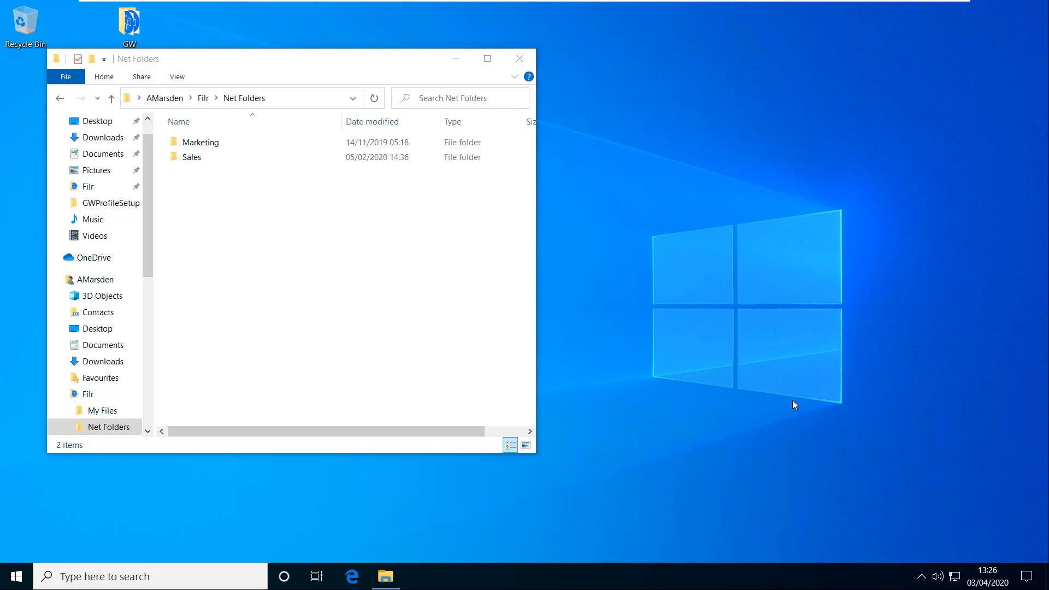
mouse_move(782, 388)
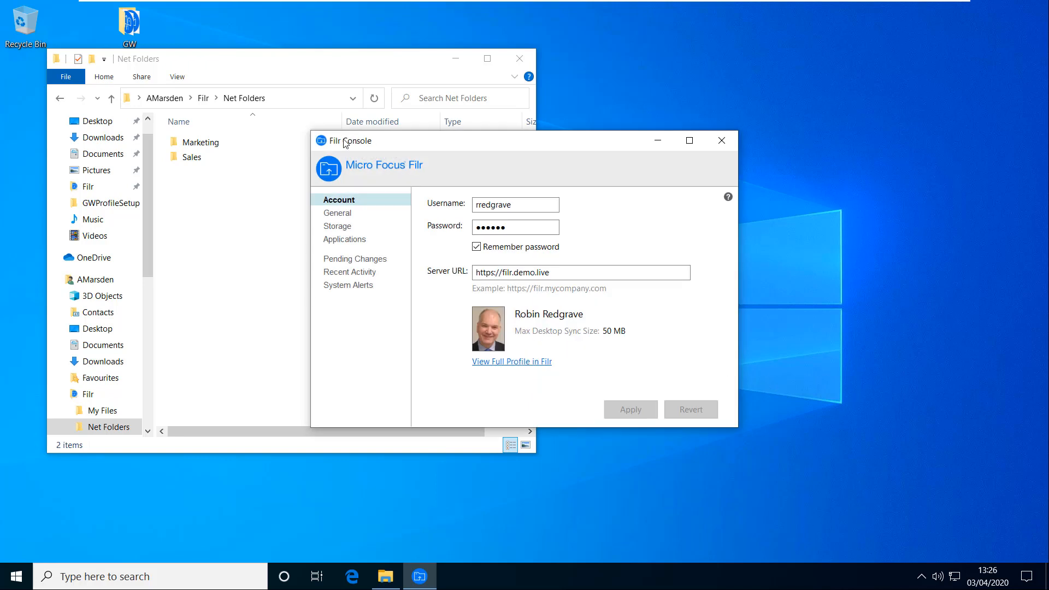
mouse_move(544, 265)
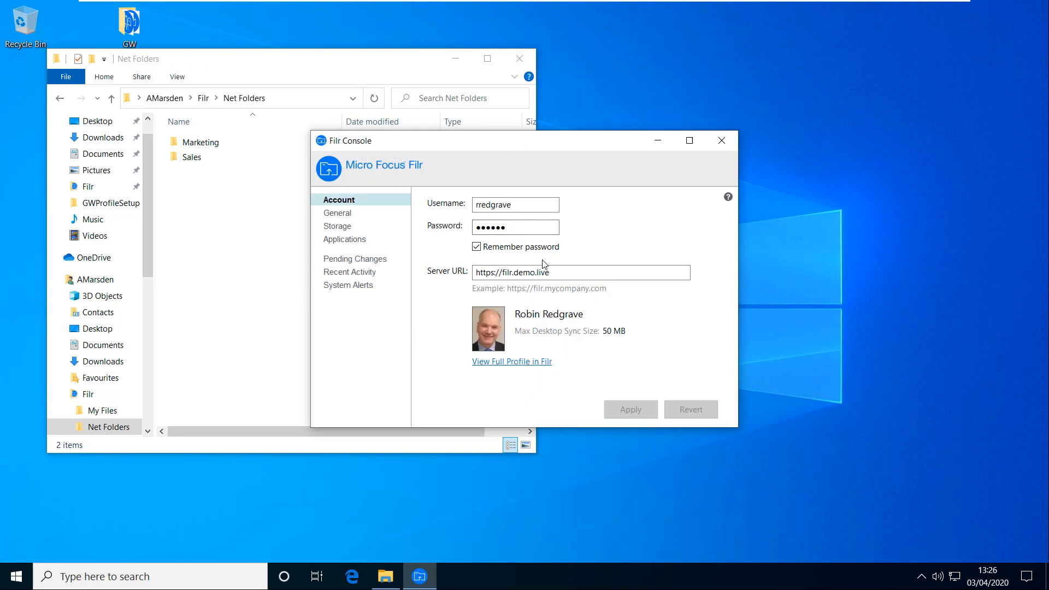
mouse_move(587, 316)
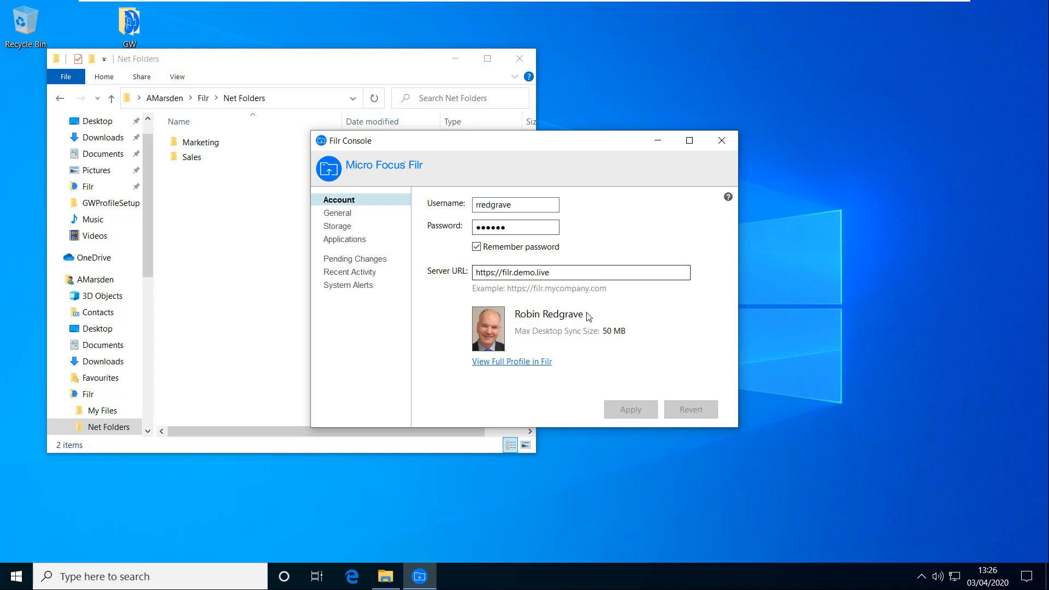
mouse_move(557, 304)
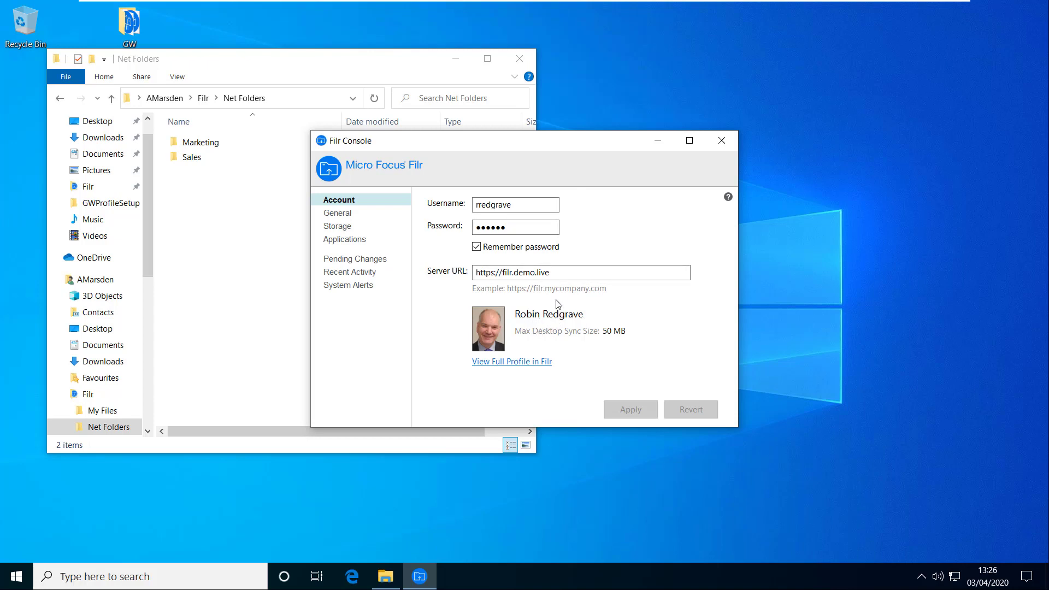
mouse_move(590, 352)
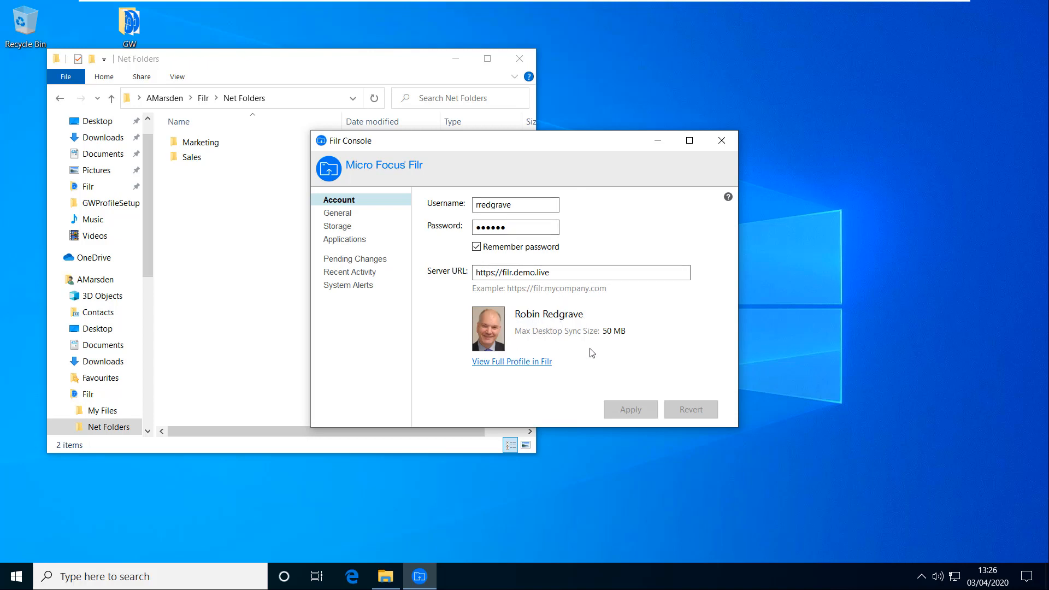
mouse_move(572, 359)
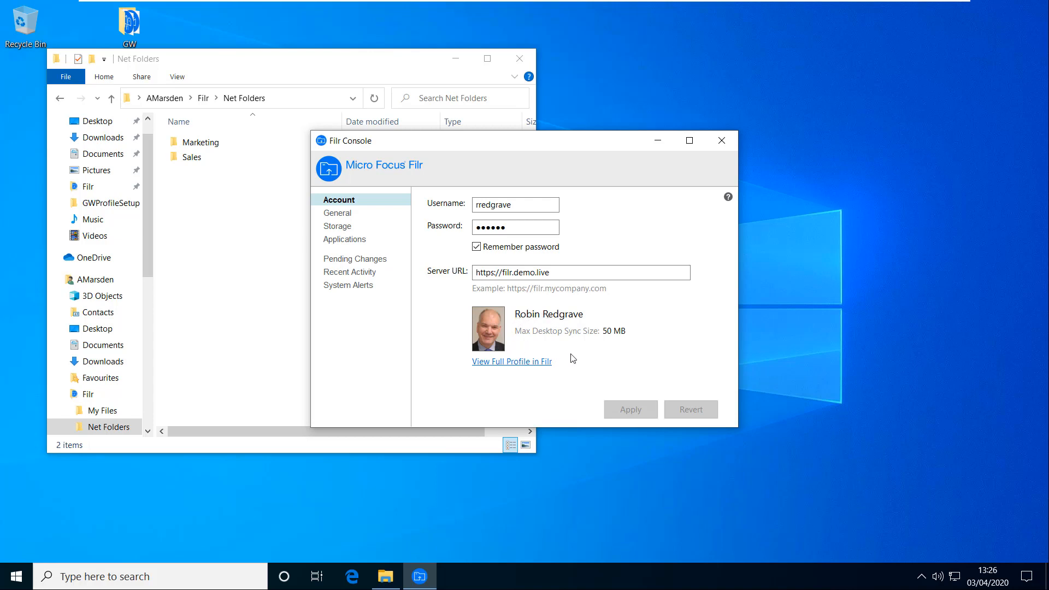
mouse_move(659, 328)
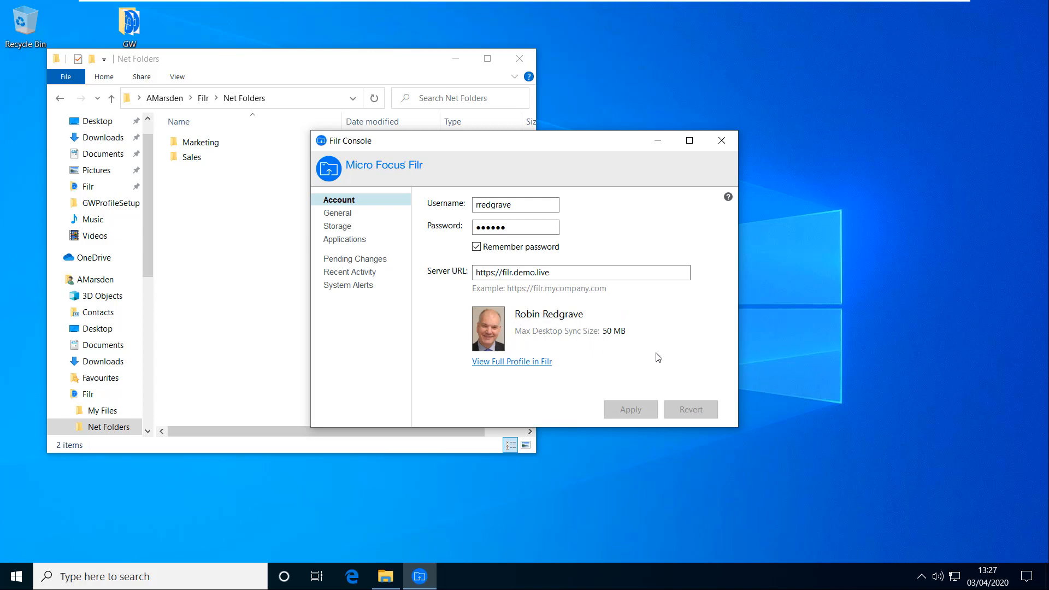
mouse_move(671, 354)
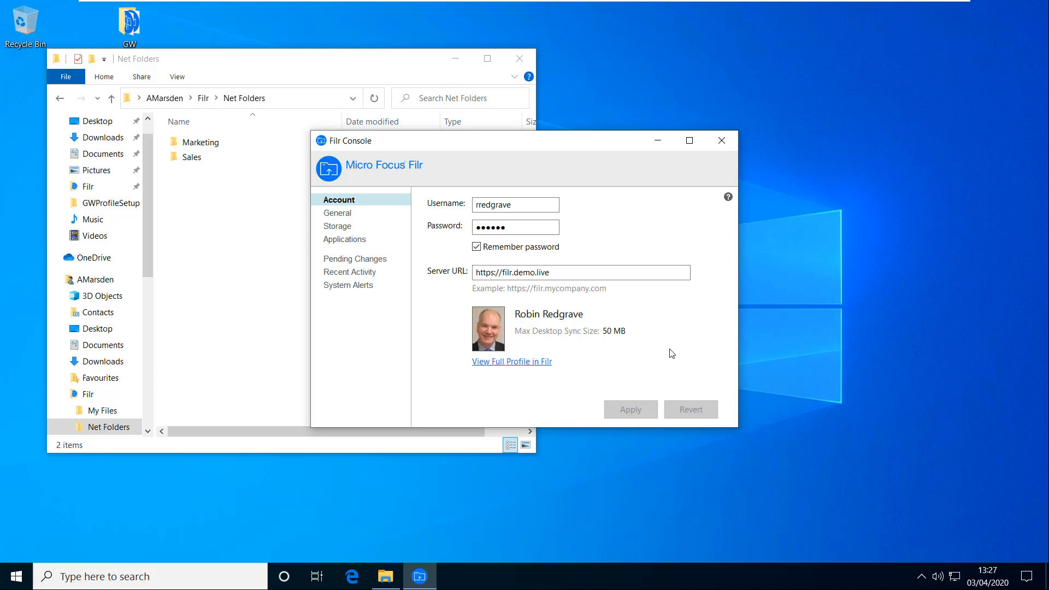
mouse_move(624, 267)
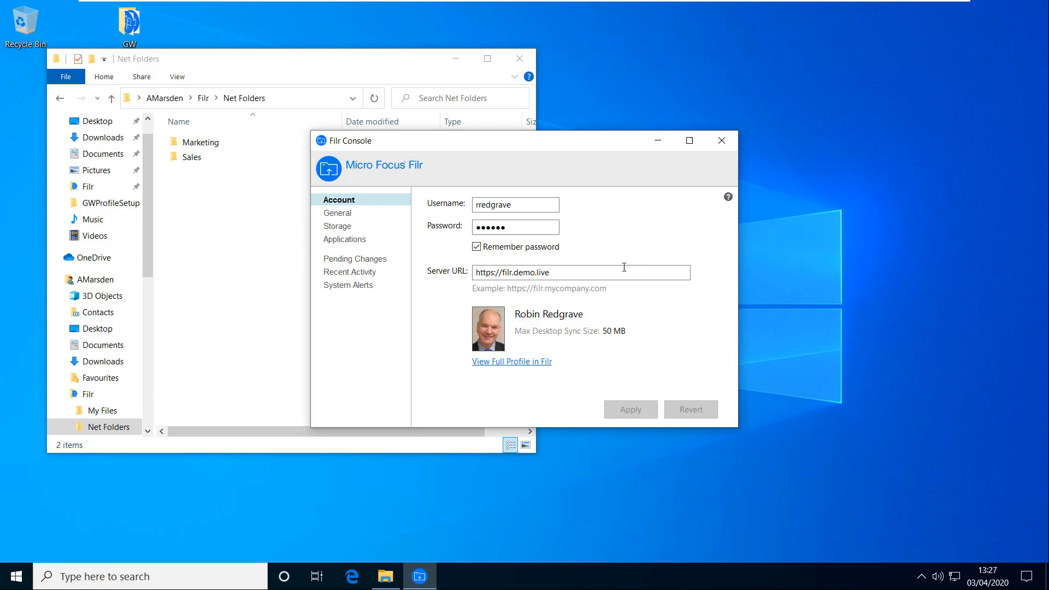
Step: Check the General start-at-login option, then view Storage's Filr folder path and 30-day cache cleanup
left_click(337, 213)
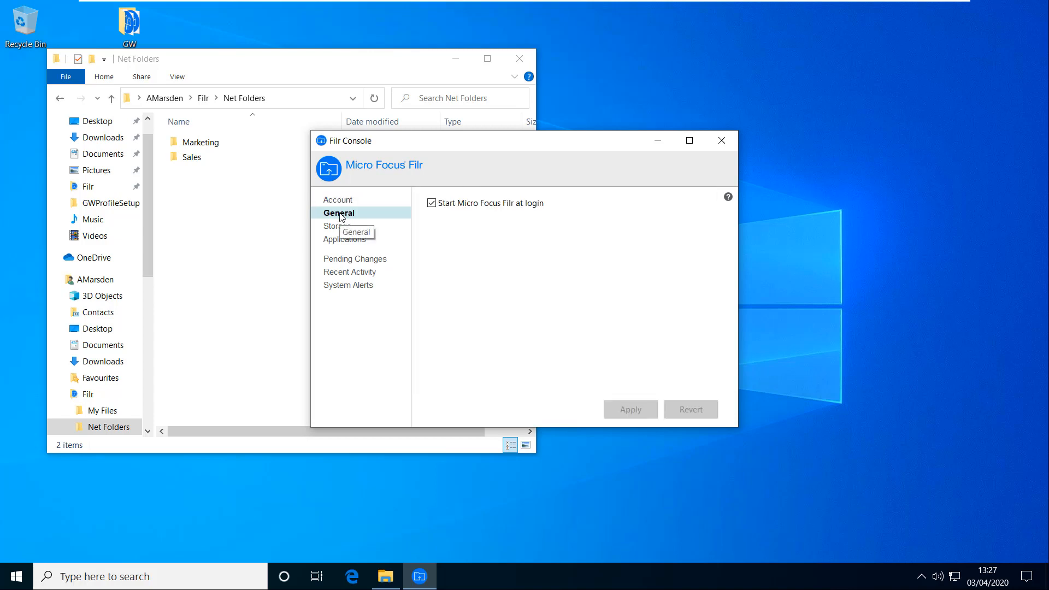
mouse_move(463, 234)
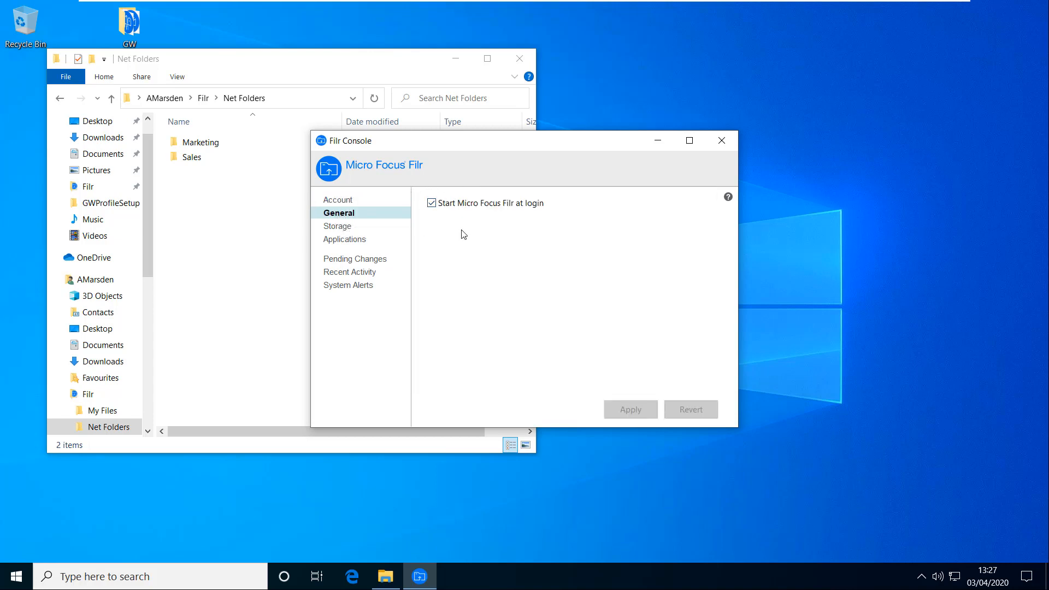
mouse_move(454, 217)
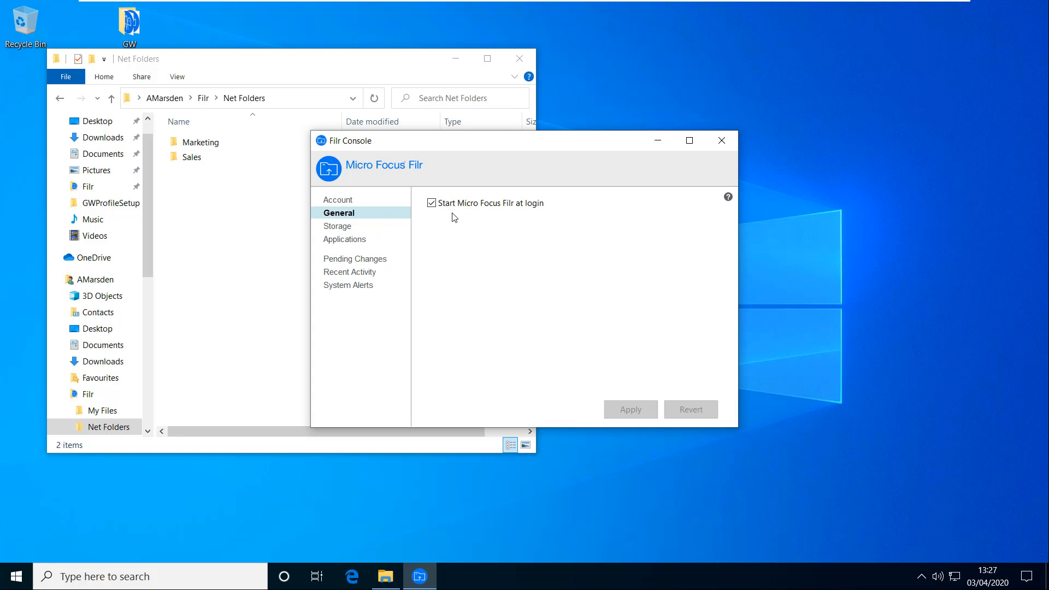
mouse_move(456, 230)
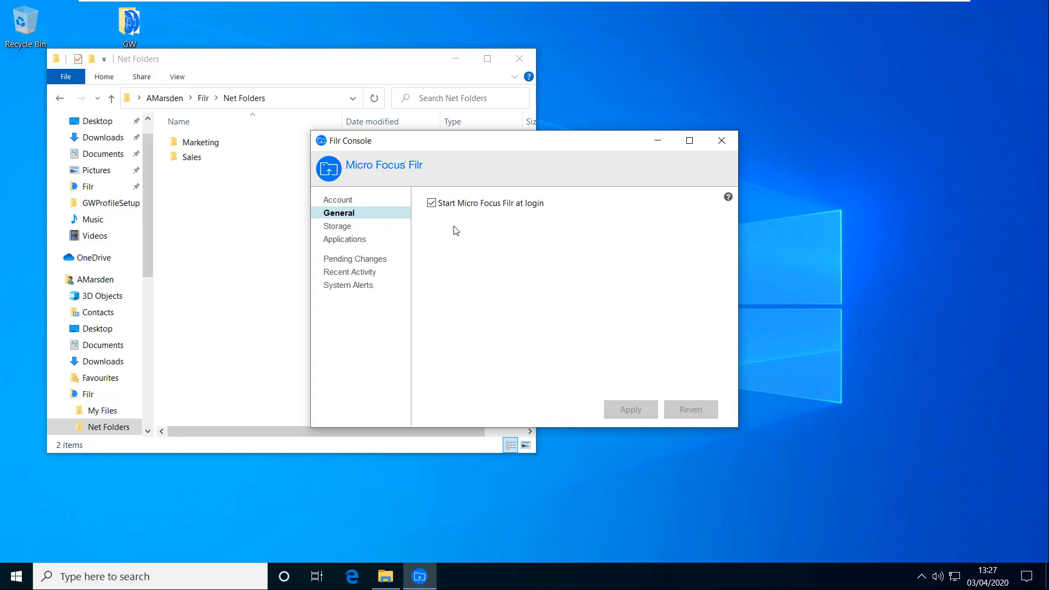
mouse_move(343, 227)
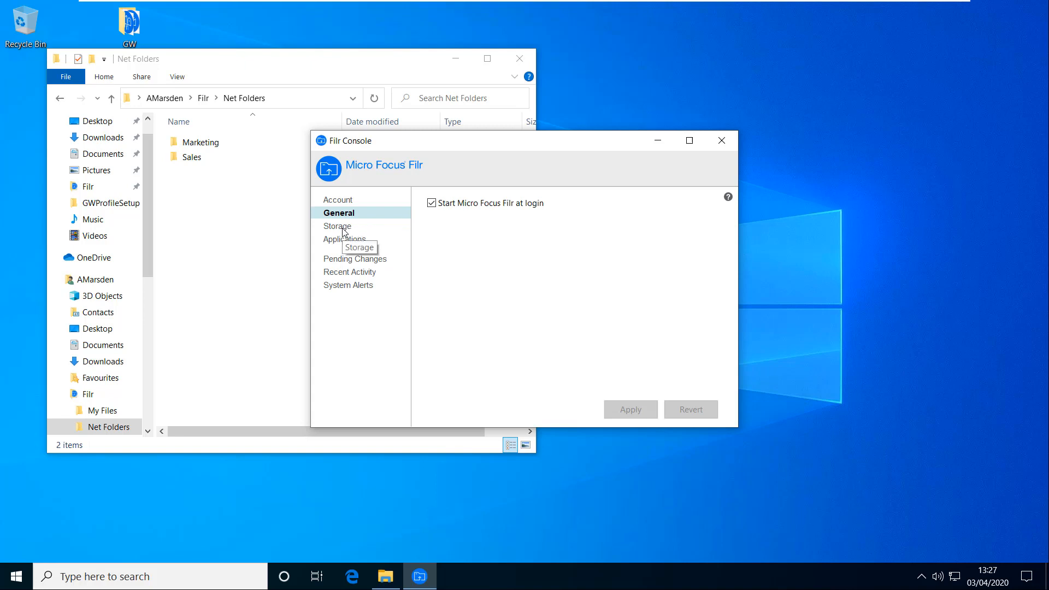
left_click(338, 226)
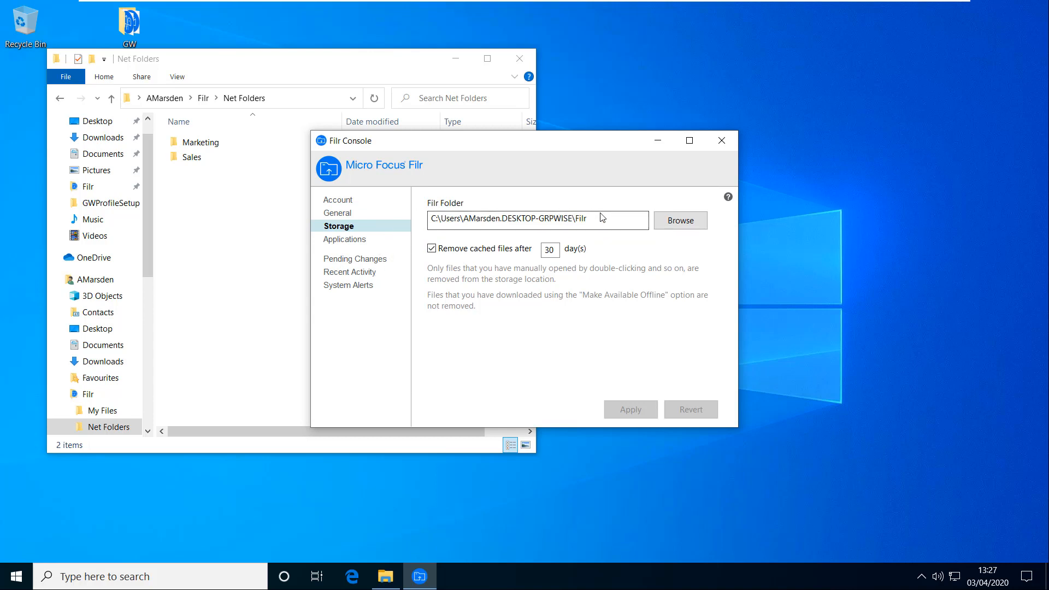
left_click(536, 220)
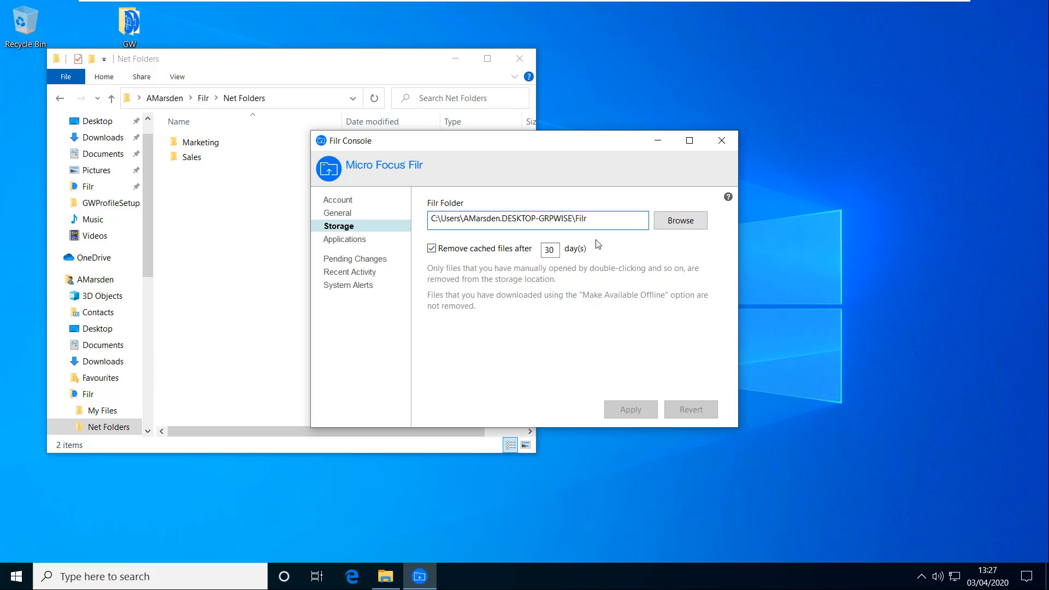
mouse_move(409, 249)
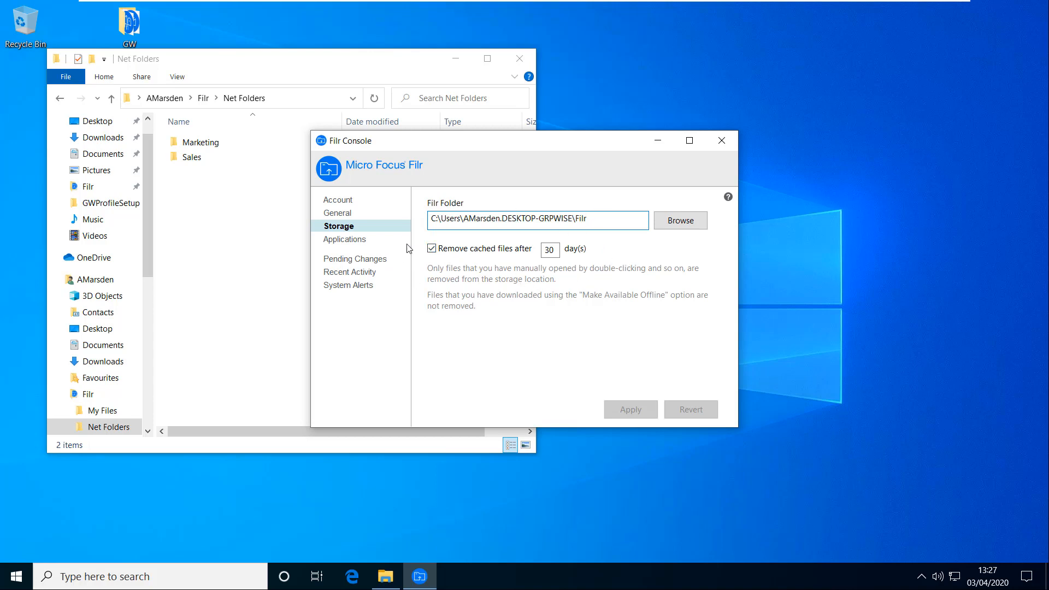
mouse_move(540, 271)
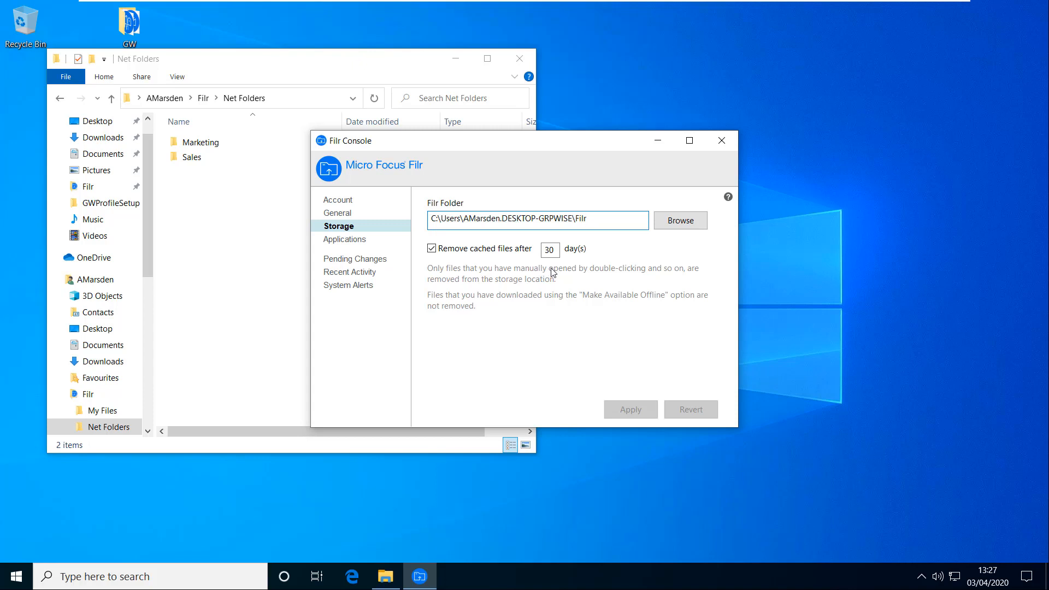
left_click(536, 220)
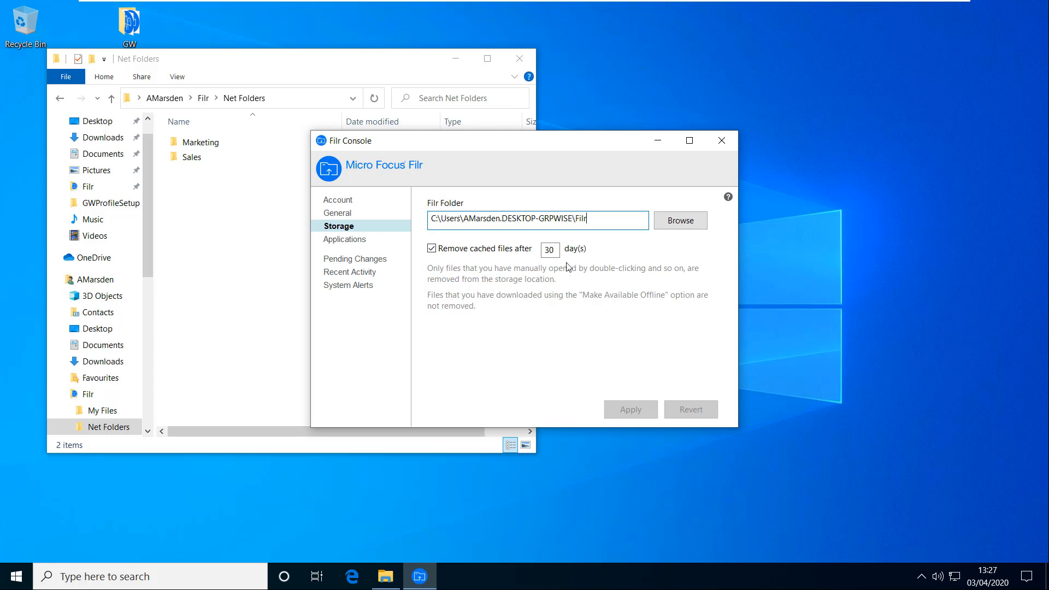
mouse_move(554, 232)
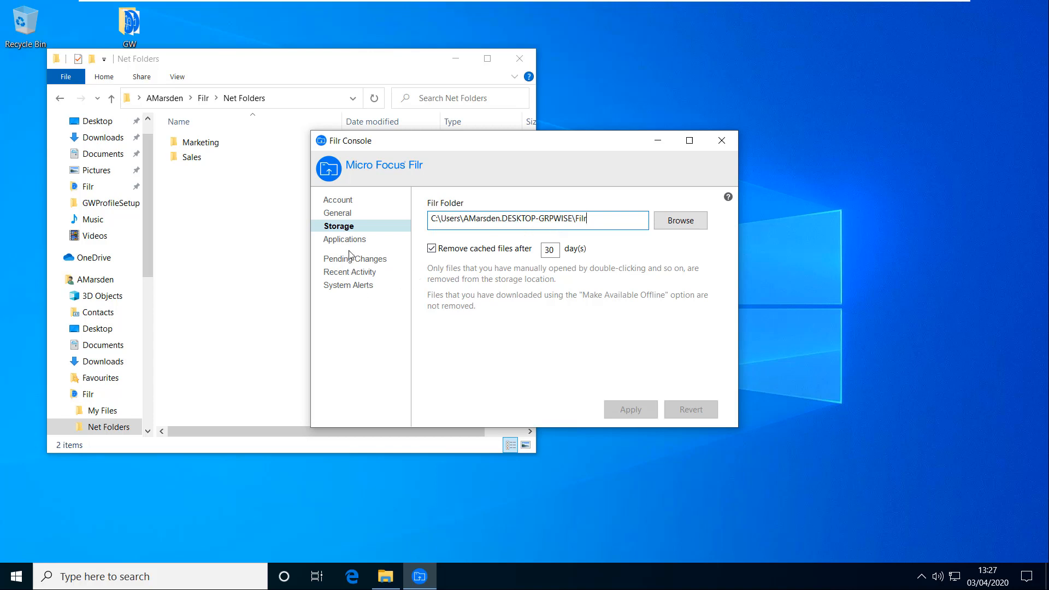
Step: View the Applications settings noting downloads by applications are blocked by the administrator
left_click(345, 238)
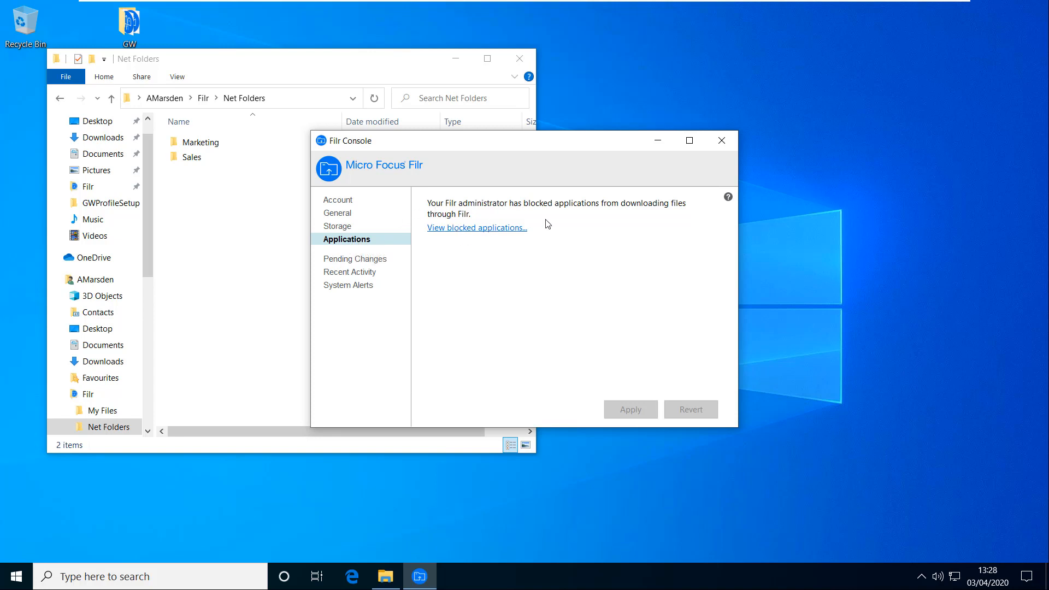
mouse_move(625, 272)
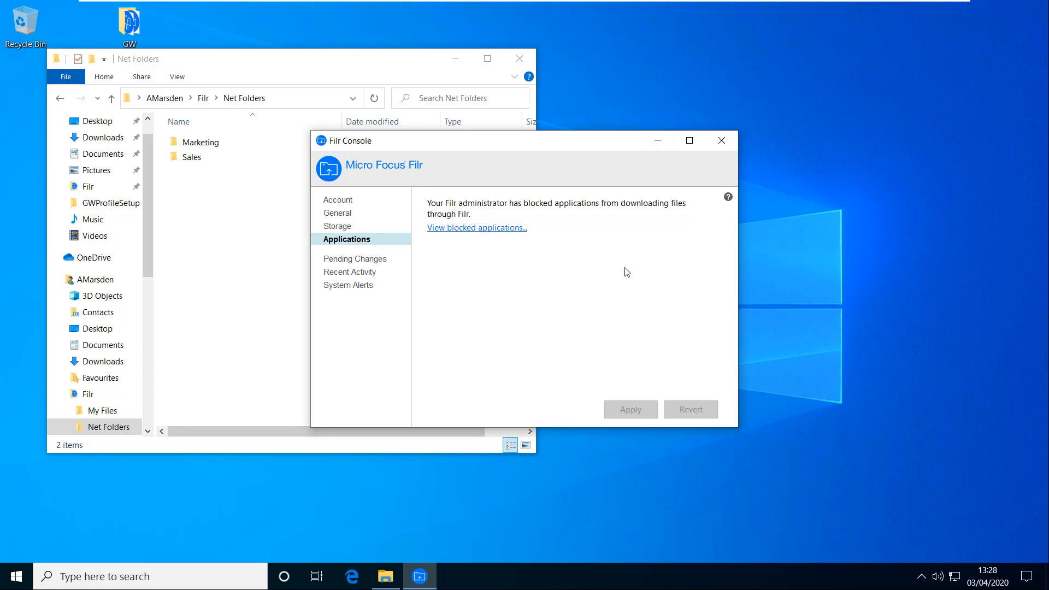
mouse_move(614, 262)
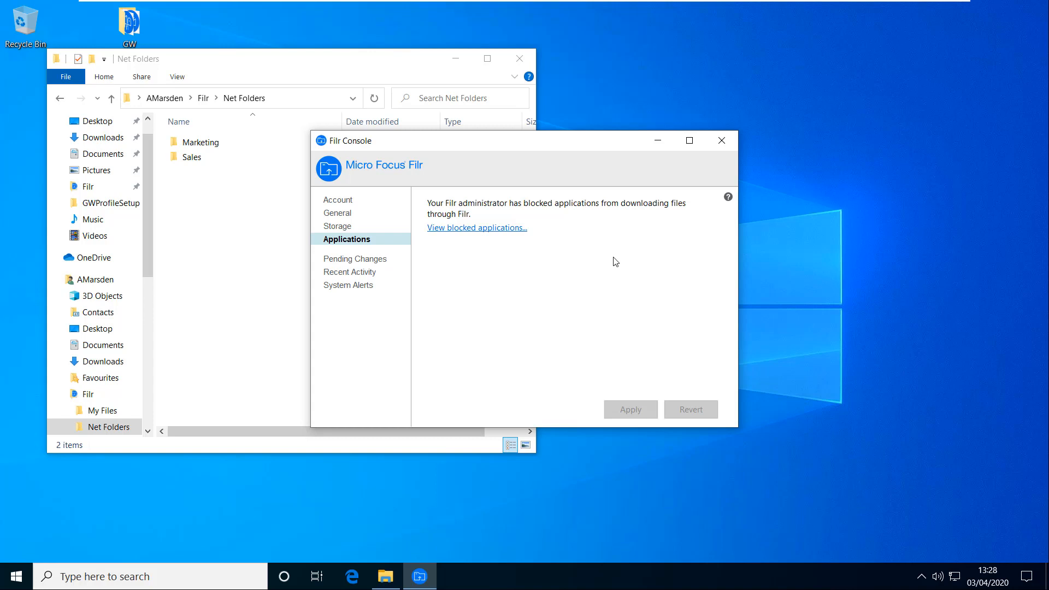
mouse_move(433, 246)
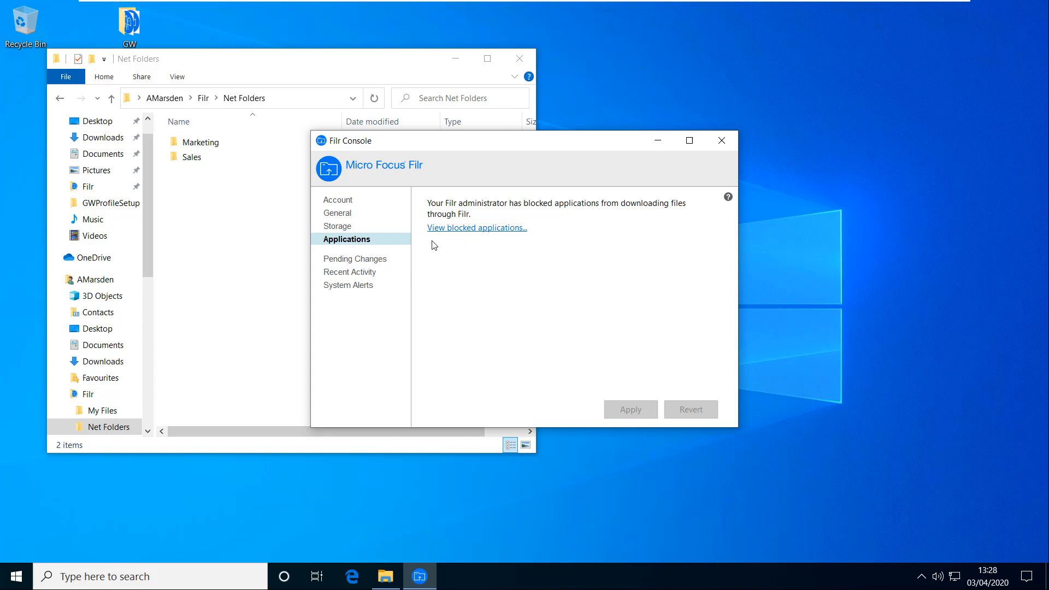
mouse_move(625, 251)
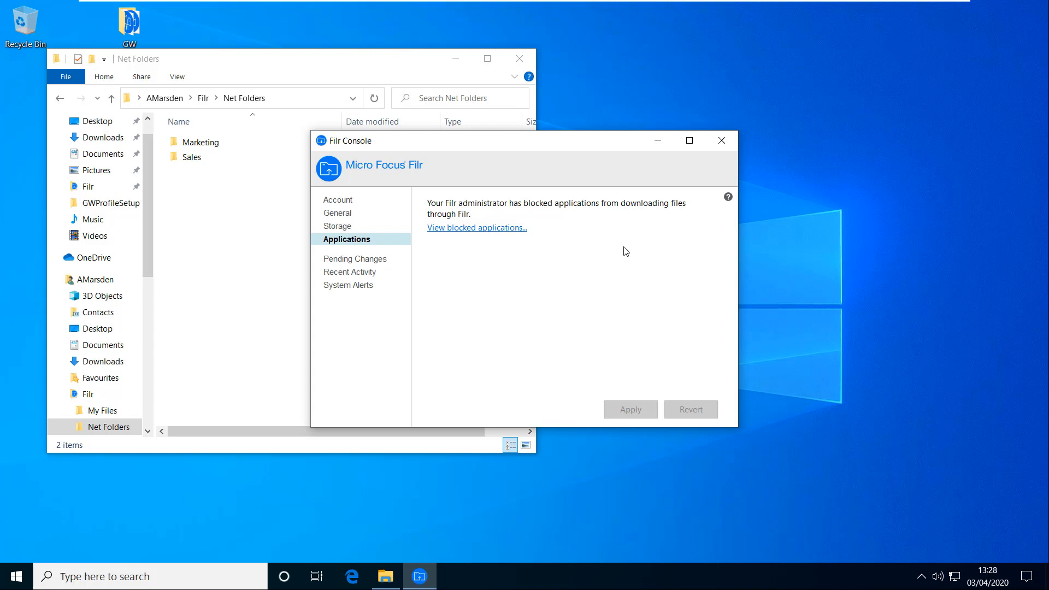
mouse_move(518, 321)
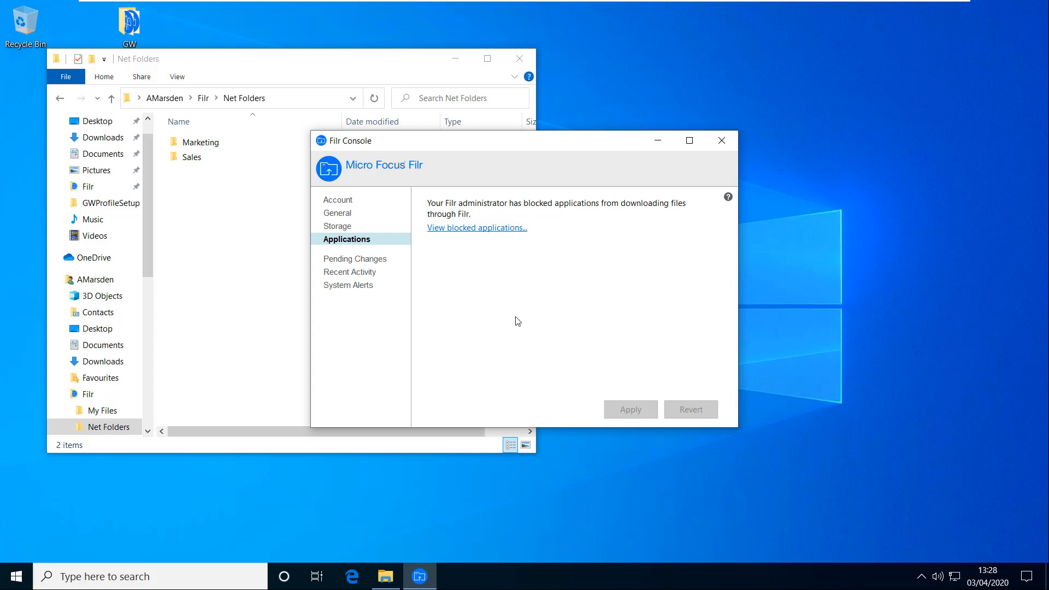
mouse_move(497, 313)
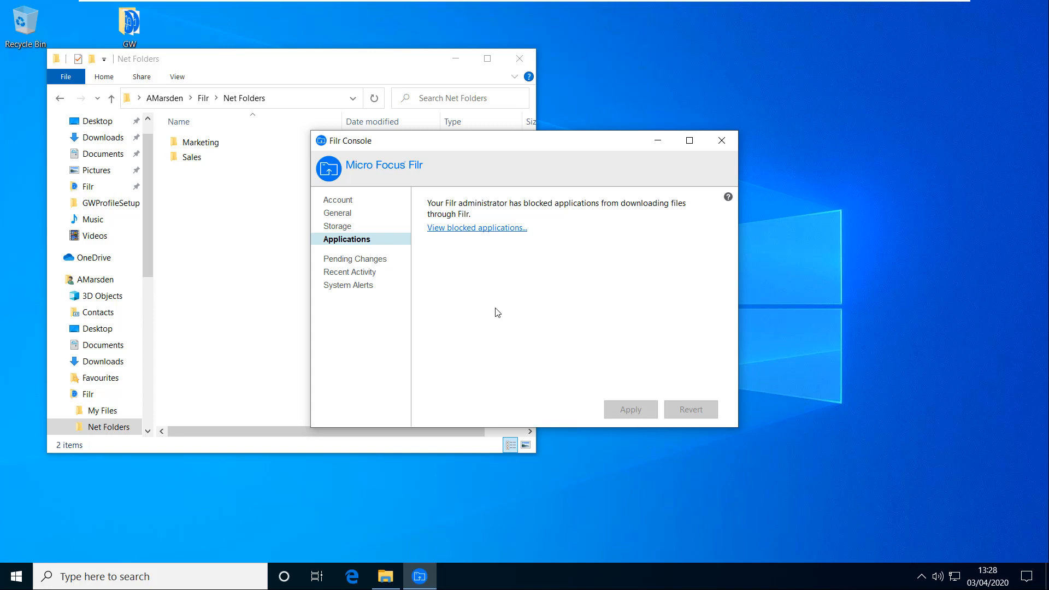
mouse_move(391, 312)
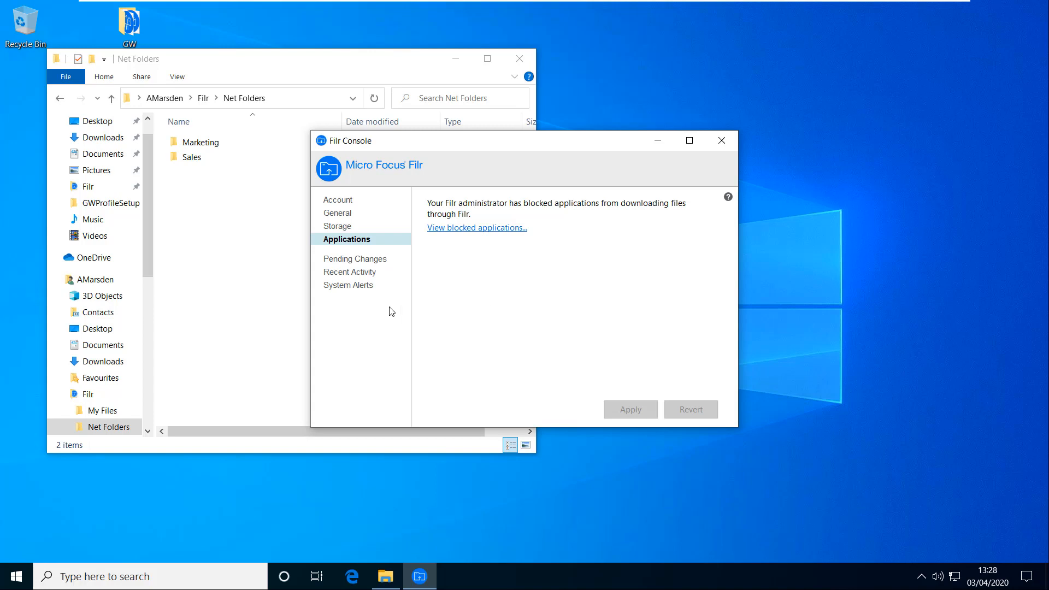
Step: Review Recent Activity and the empty System Alerts, then close the Filr Console
left_click(349, 272)
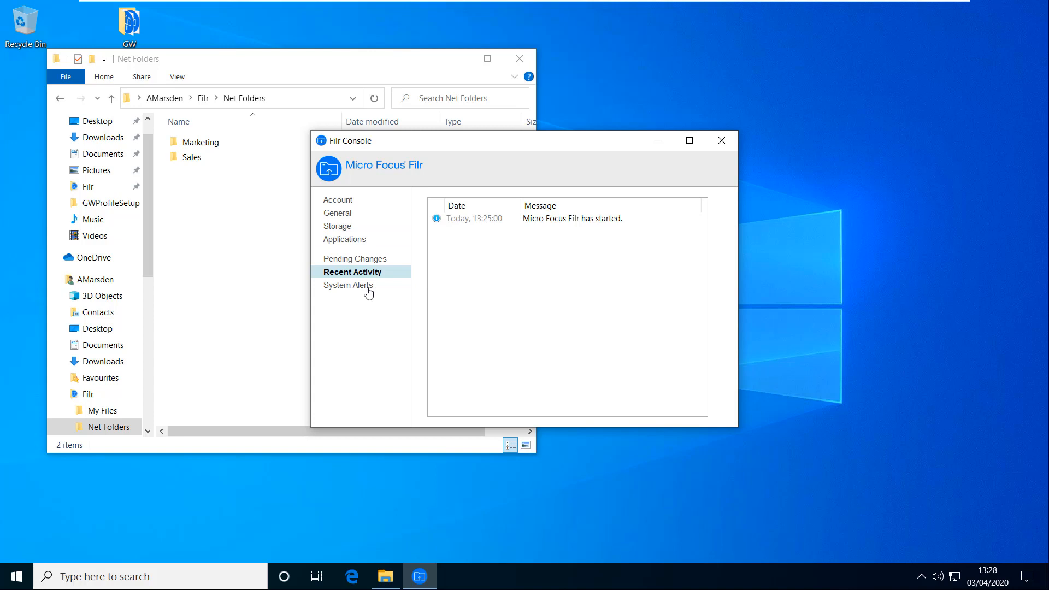
left_click(349, 284)
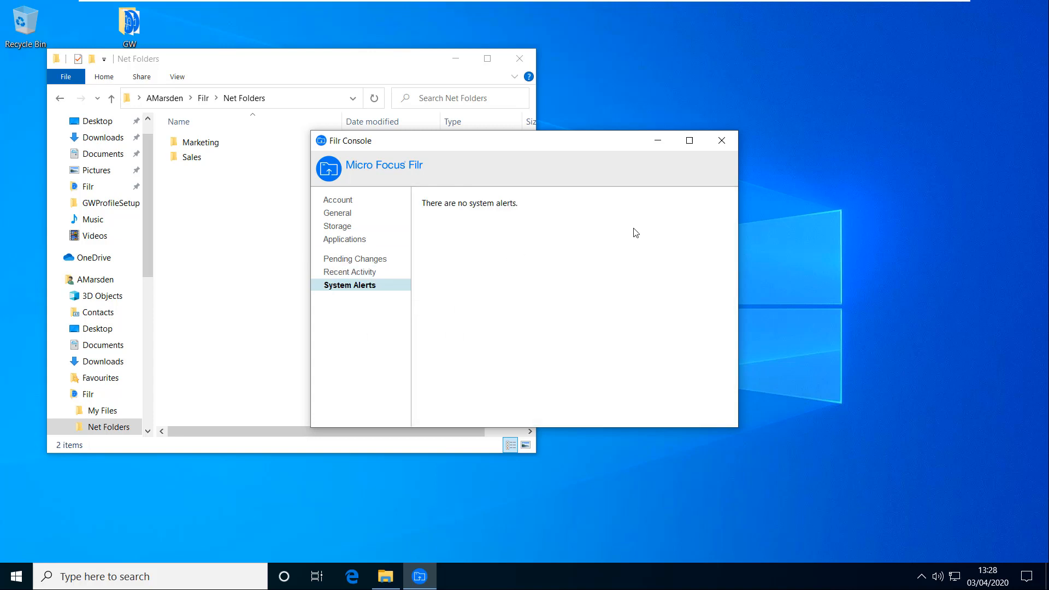
mouse_move(600, 229)
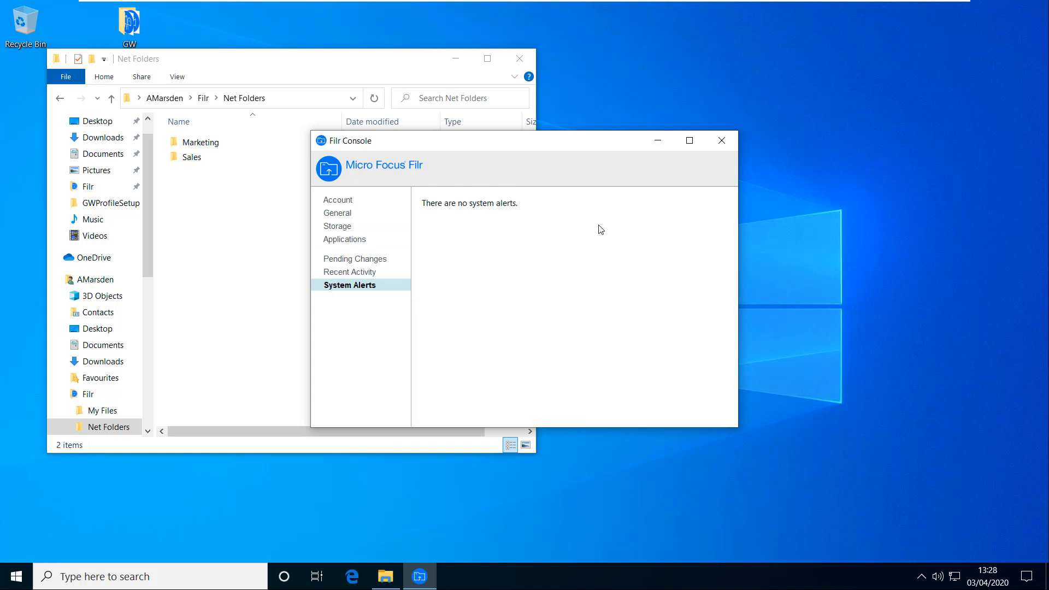
mouse_move(722, 140)
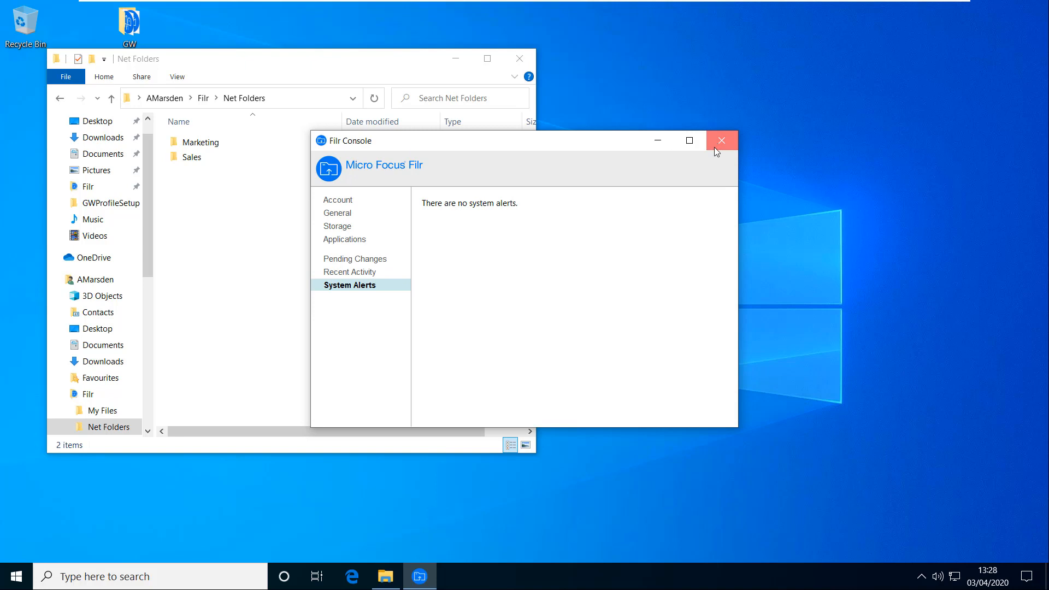
left_click(722, 140)
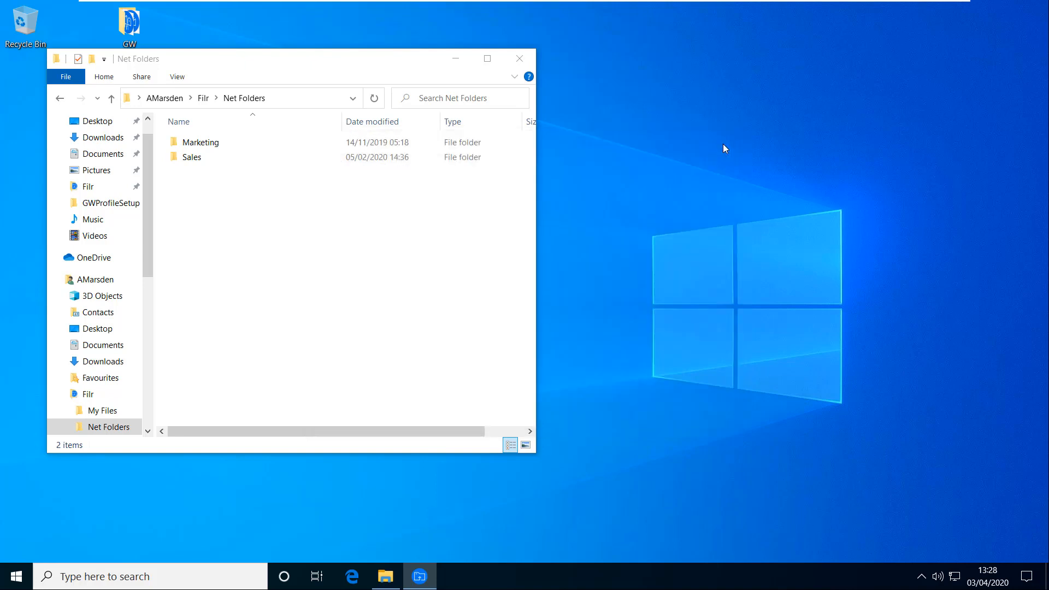